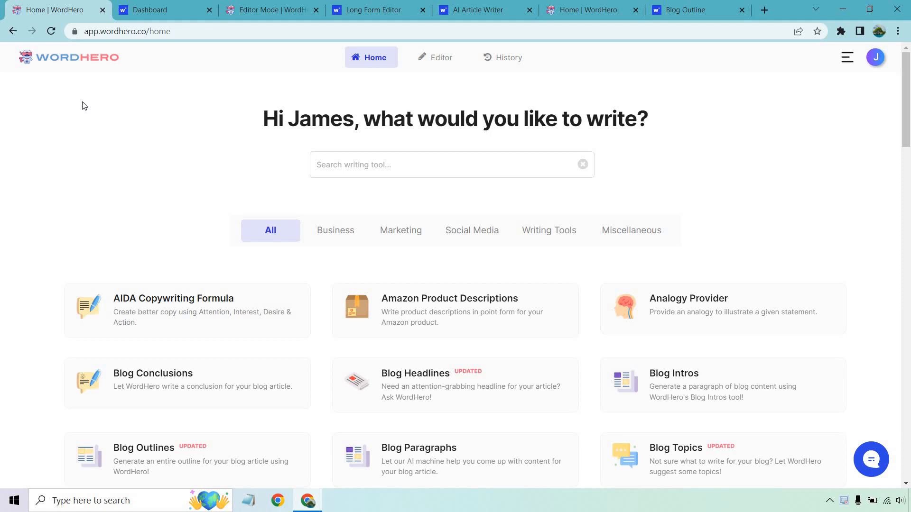
Check the Writecream dashboard, then return to WordHero's empty ClickFunnels article.
click(165, 10)
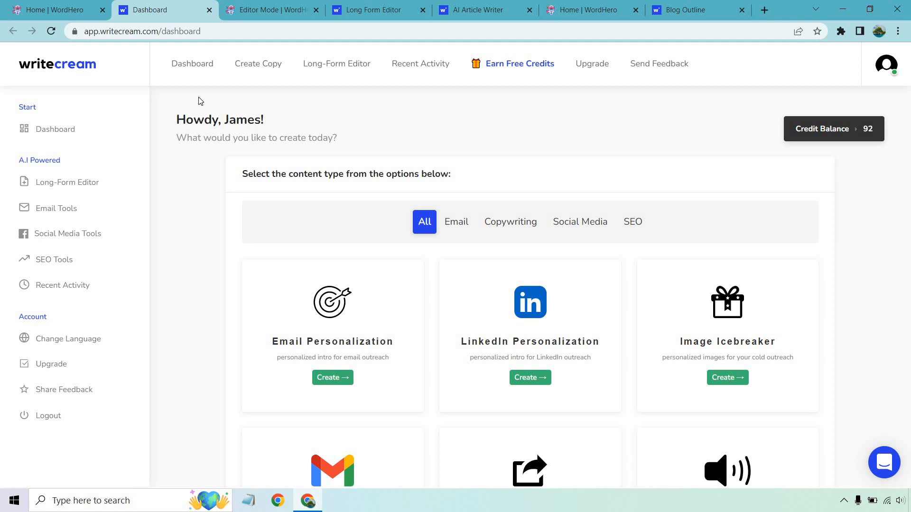
click(270, 10)
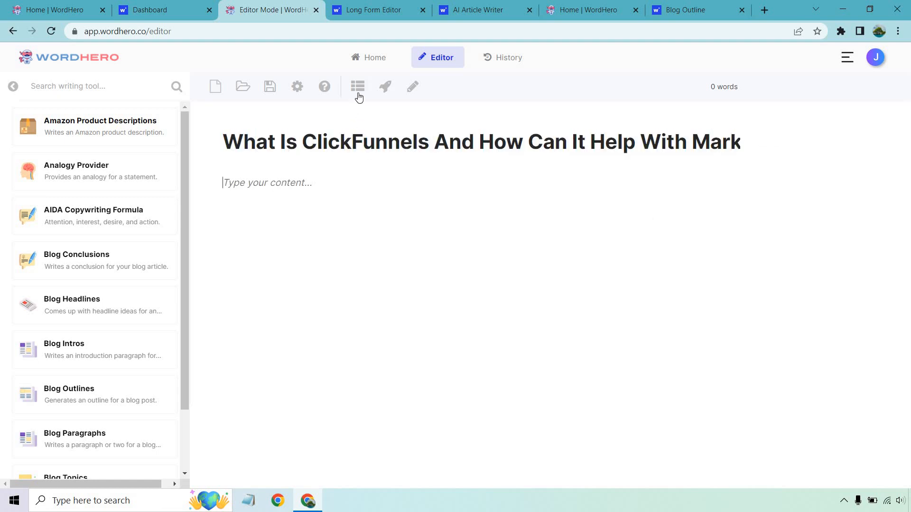
Generate a six-heading outline for the ClickFunnels article and select the 'What is ClickFunnels?' heading.
click(357, 86)
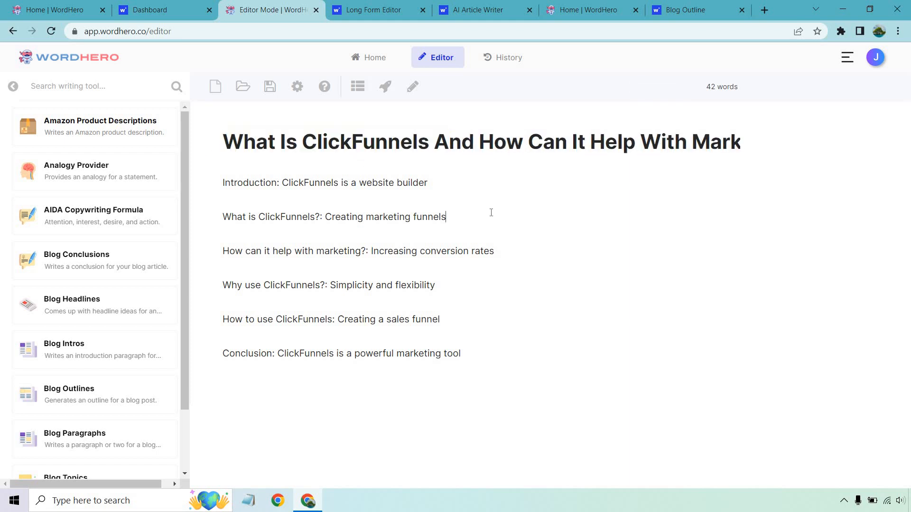
drag(378, 217, 446, 216)
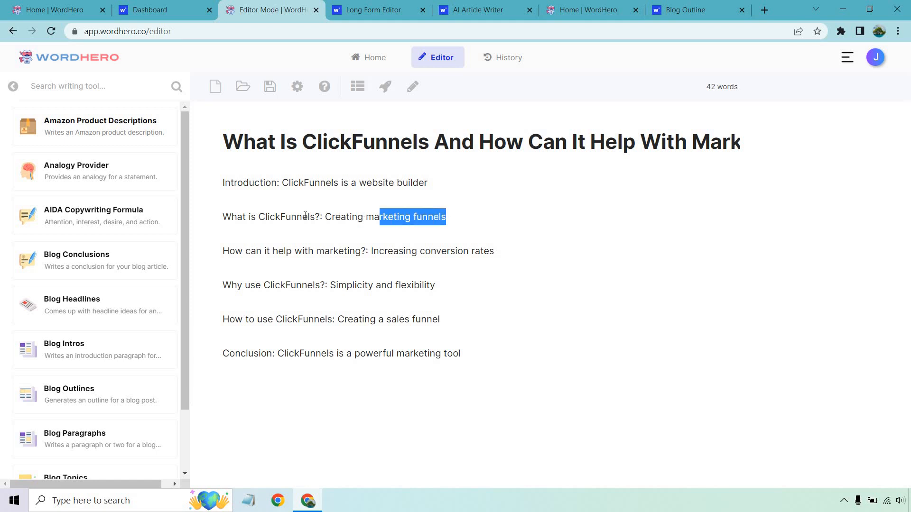
triple_click(333, 217)
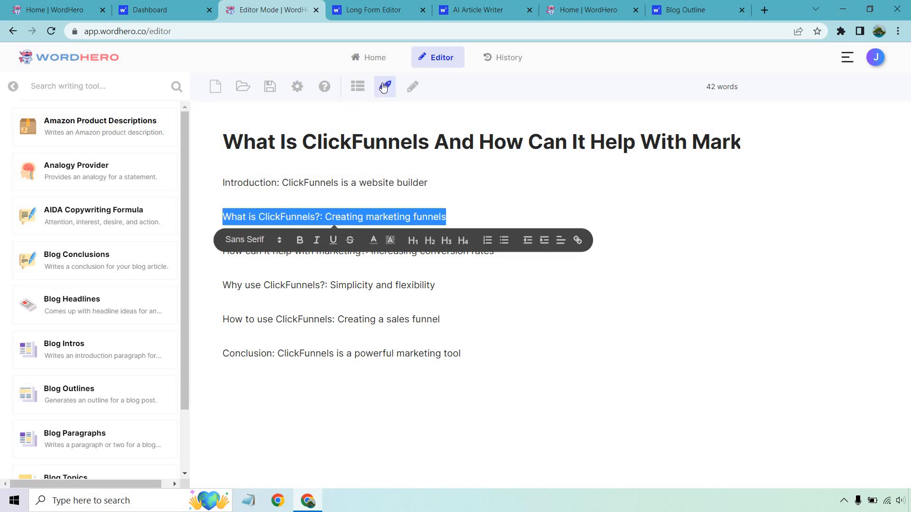
mouse_move(384, 87)
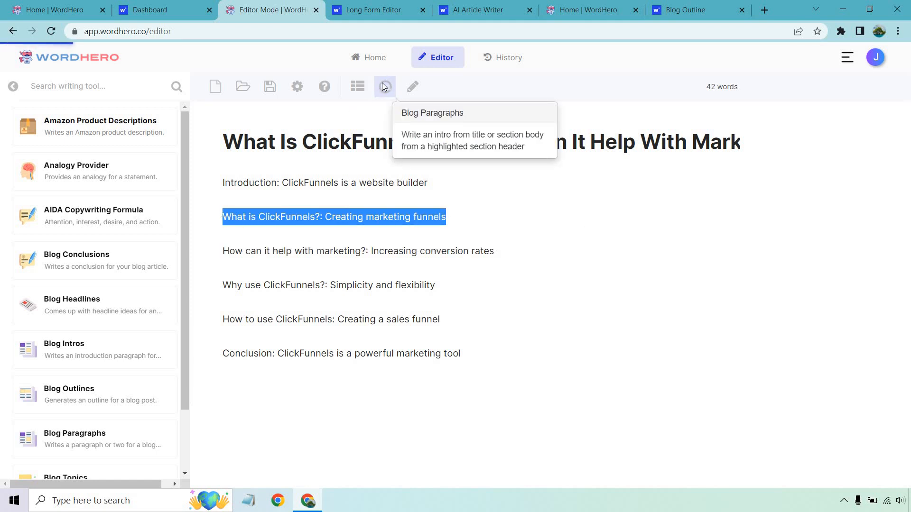
Write three paragraphs under the 'What is ClickFunnels?' heading.
click(383, 86)
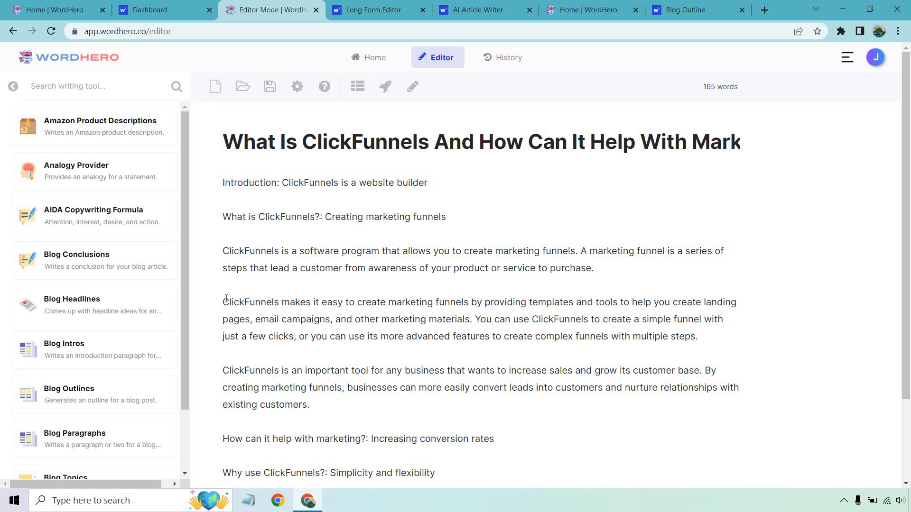
mouse_move(456, 217)
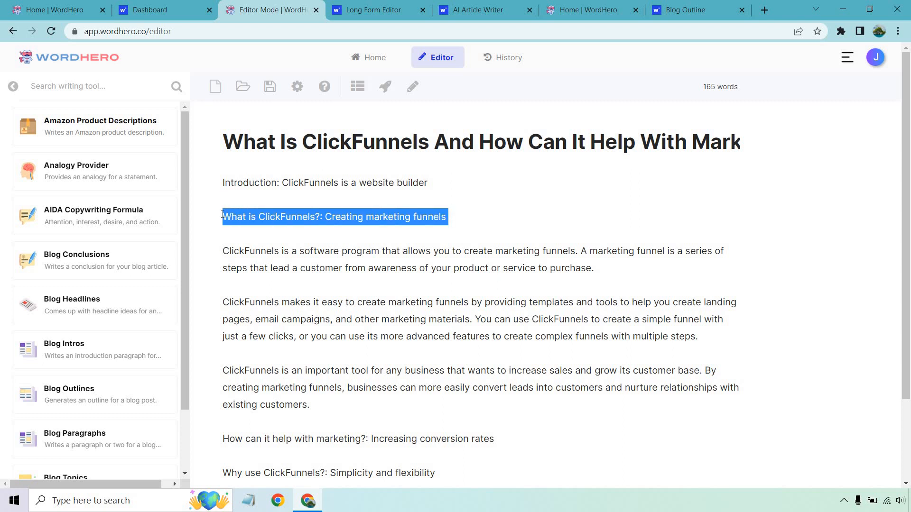
click(385, 87)
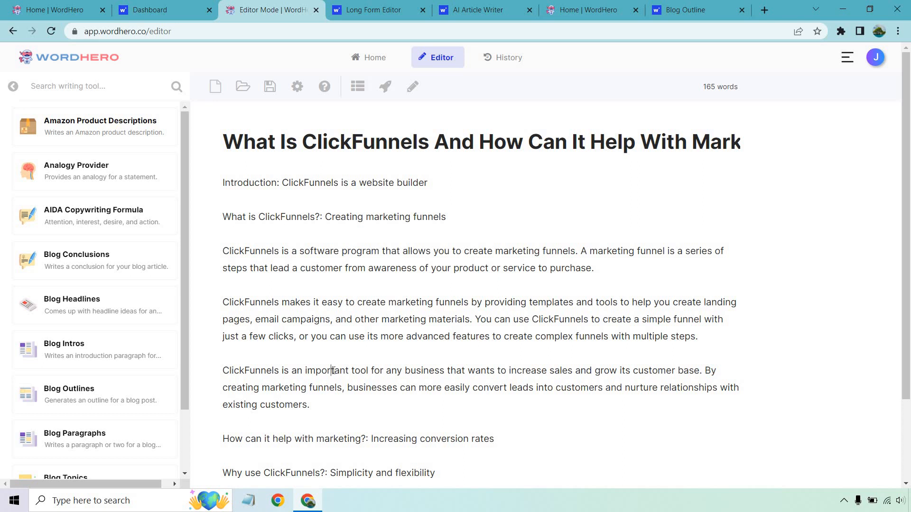
drag(275, 217, 447, 217)
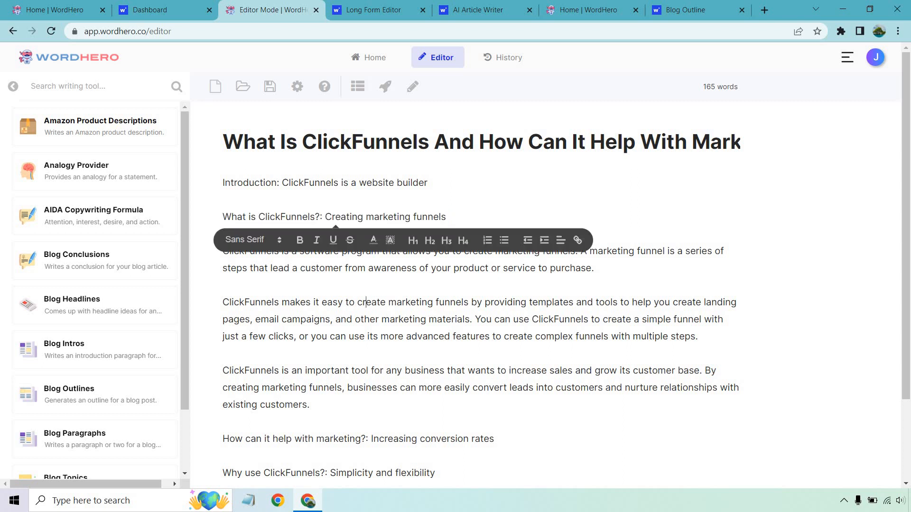
click(372, 10)
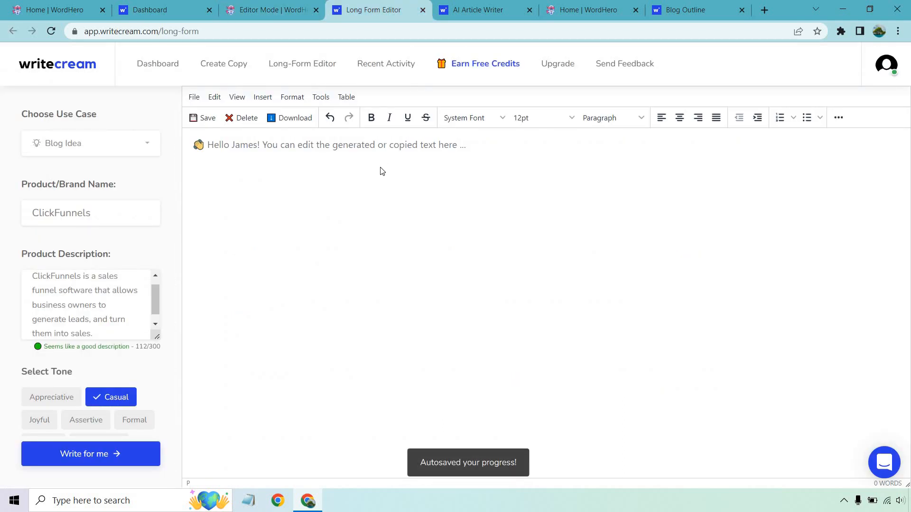
Generate eight casual ClickFunnels blog ideas with the Blog Idea use case.
click(90, 143)
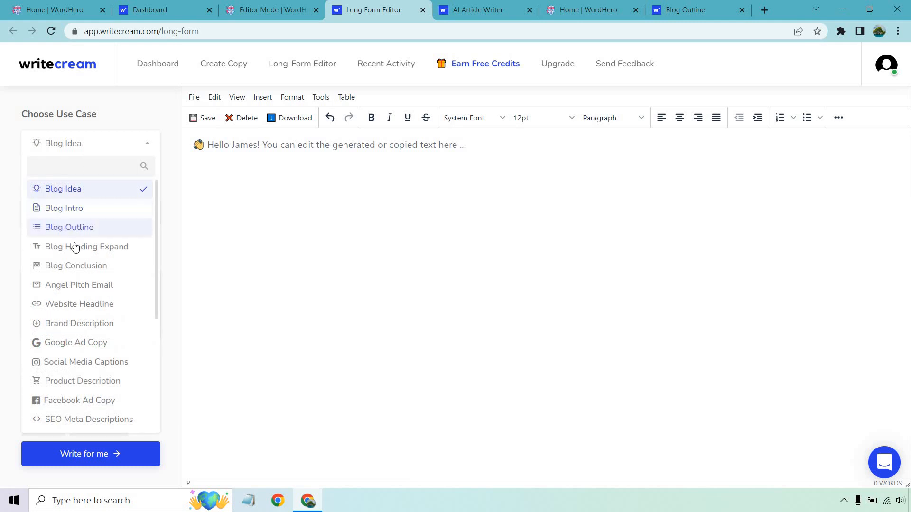
mouse_move(78, 210)
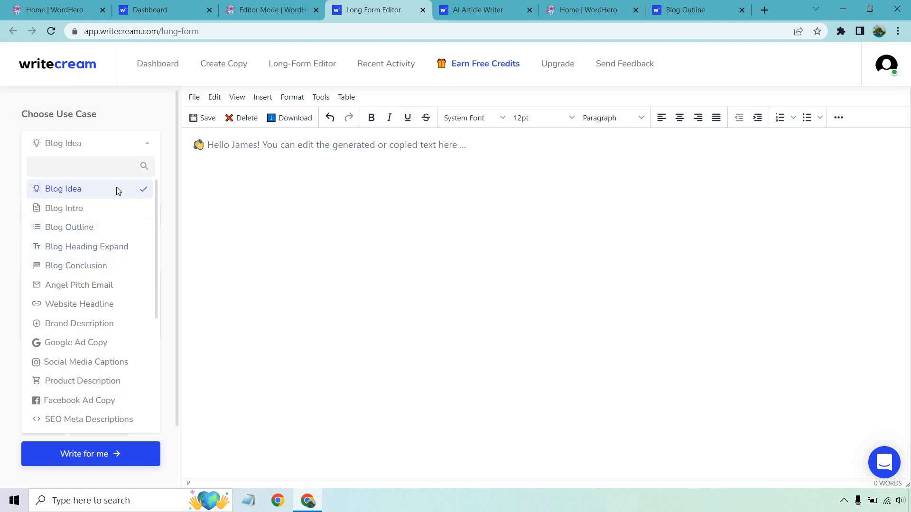
click(63, 188)
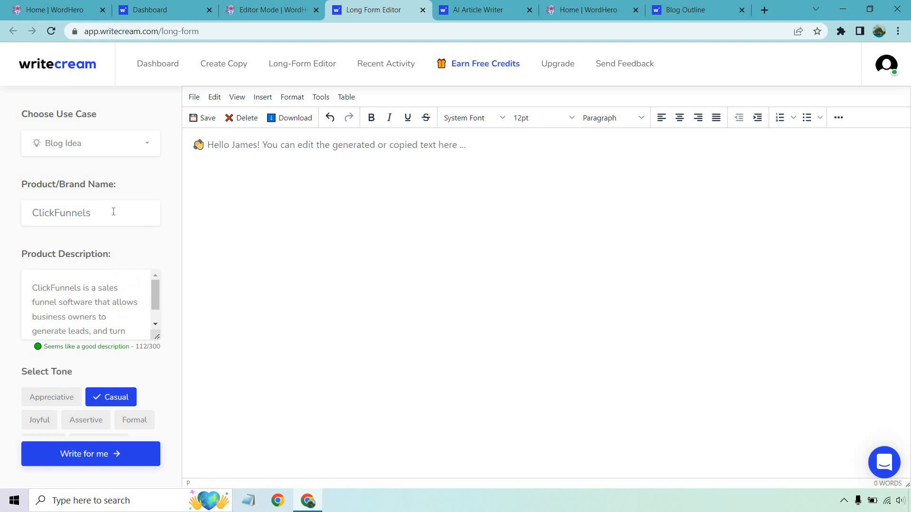
mouse_move(110, 438)
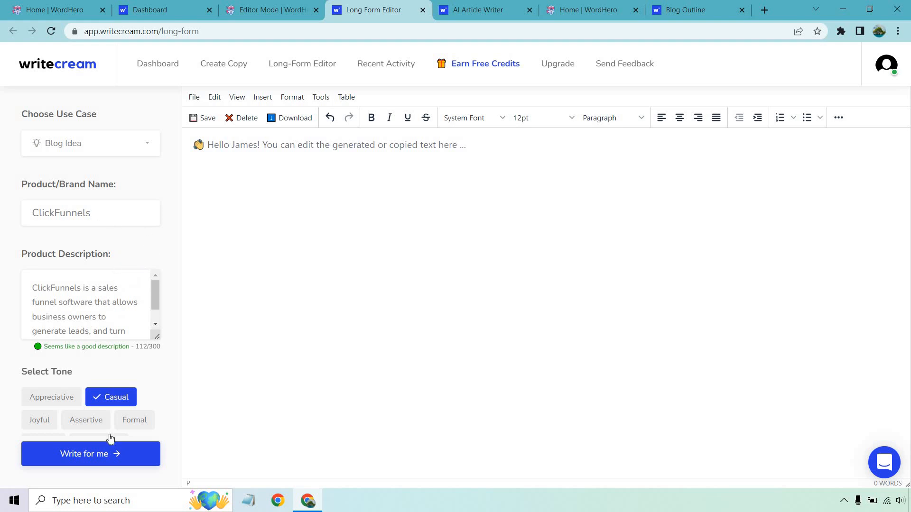
click(91, 453)
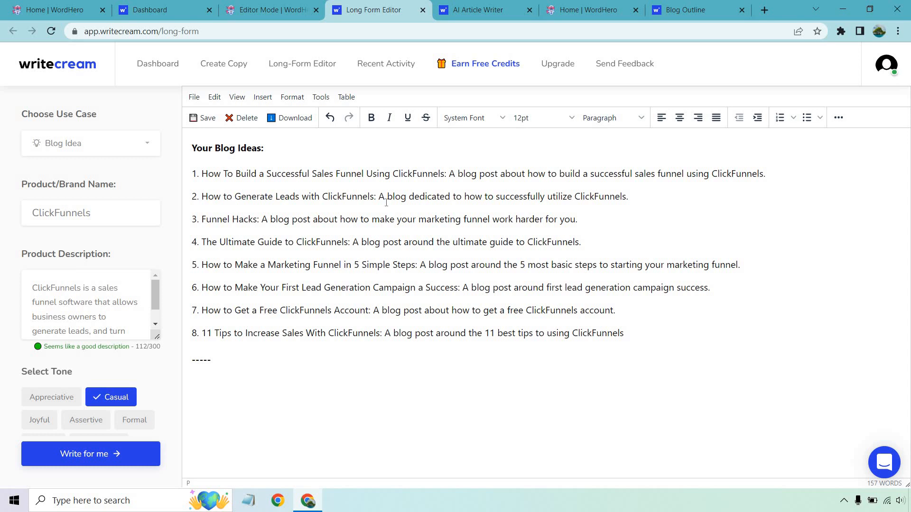
mouse_move(439, 240)
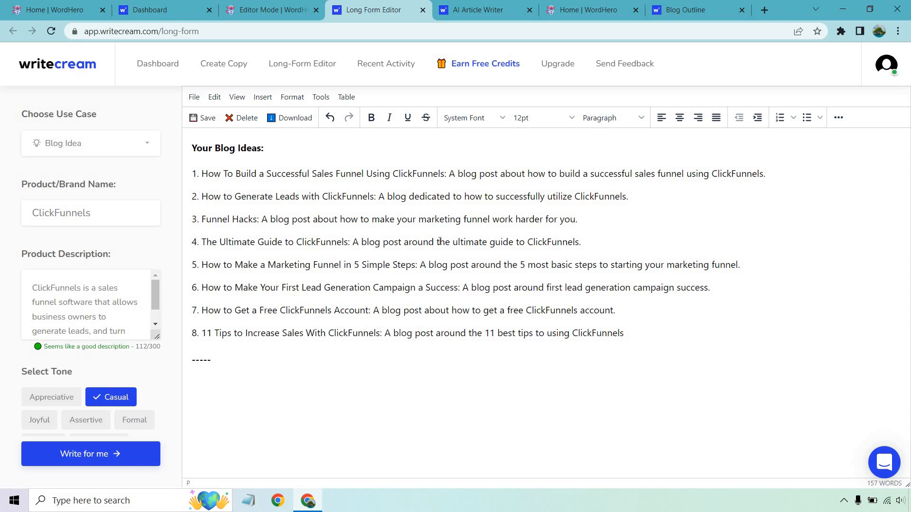
mouse_move(574, 243)
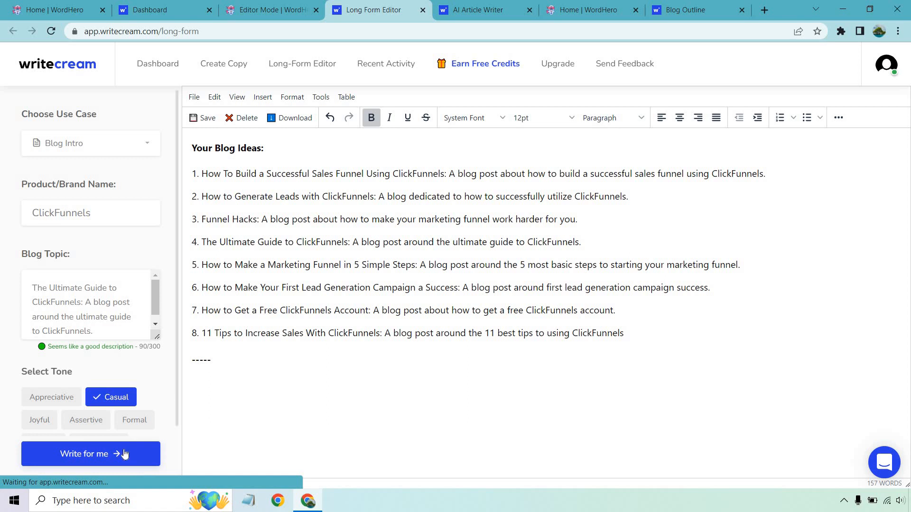
Generate four ClickFunnels blog intros and copy the third into the comparison Google Doc.
click(91, 453)
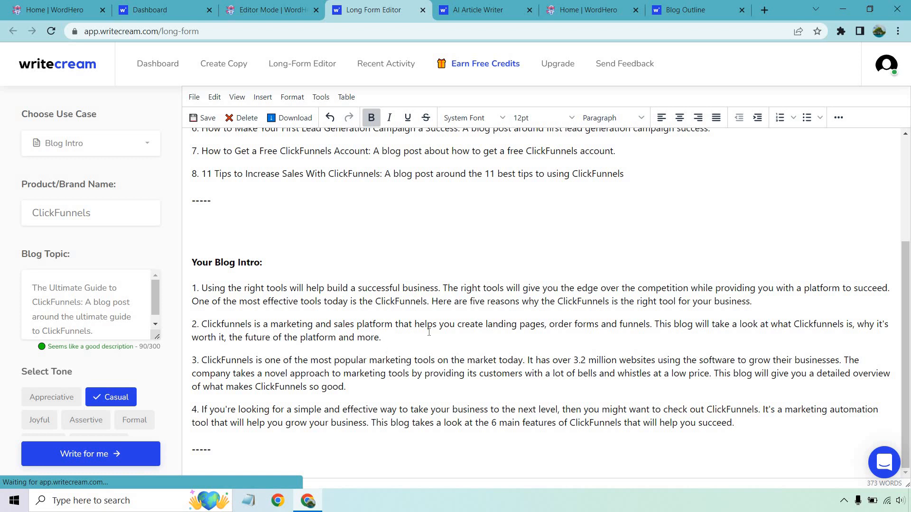
mouse_move(363, 390)
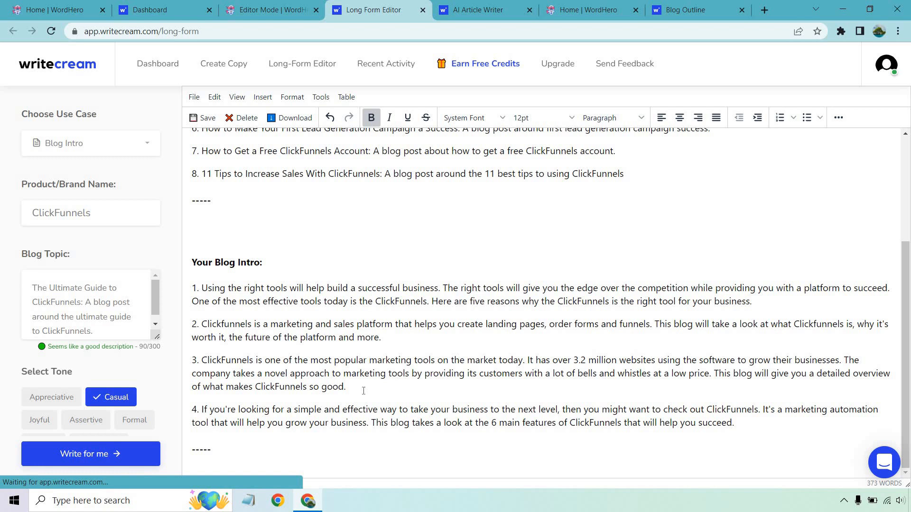
drag(201, 359, 345, 386)
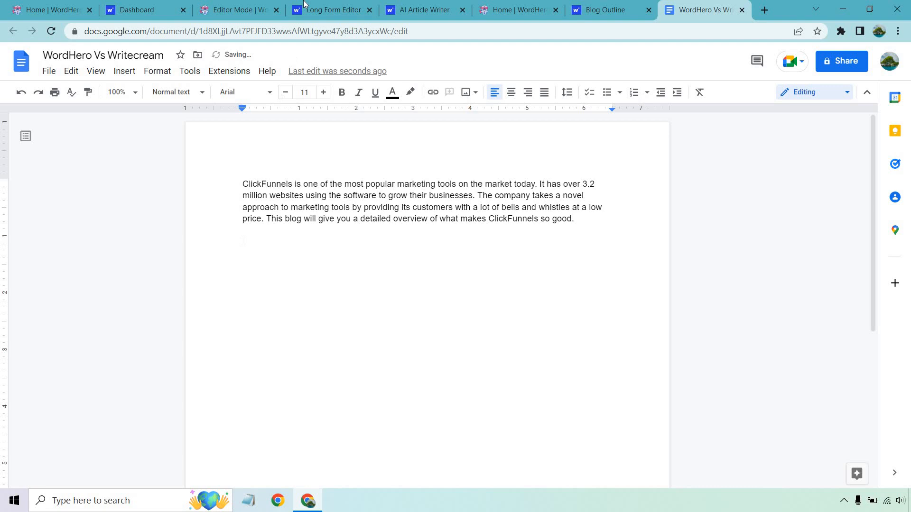
click(331, 10)
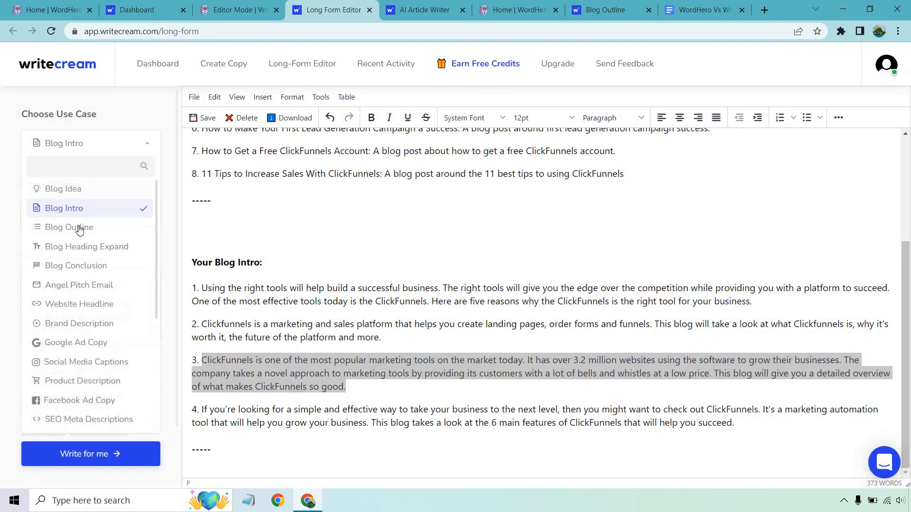
Generate three ClickFunnels blog outlines and paste the second into the comparison Google Doc.
click(68, 227)
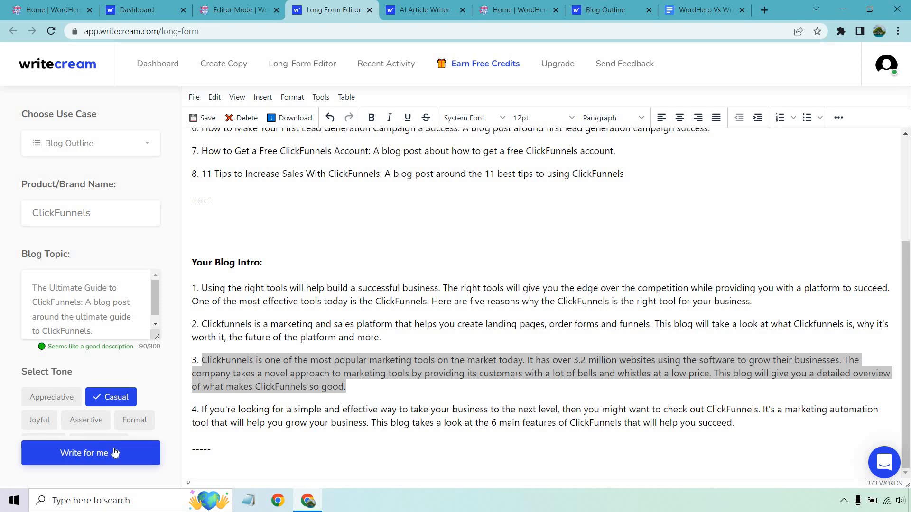
click(91, 453)
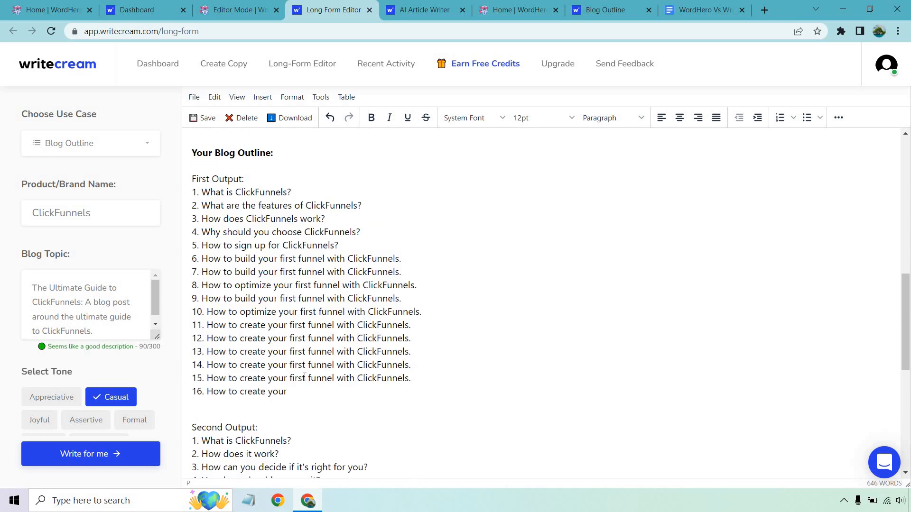
scroll(down, 3)
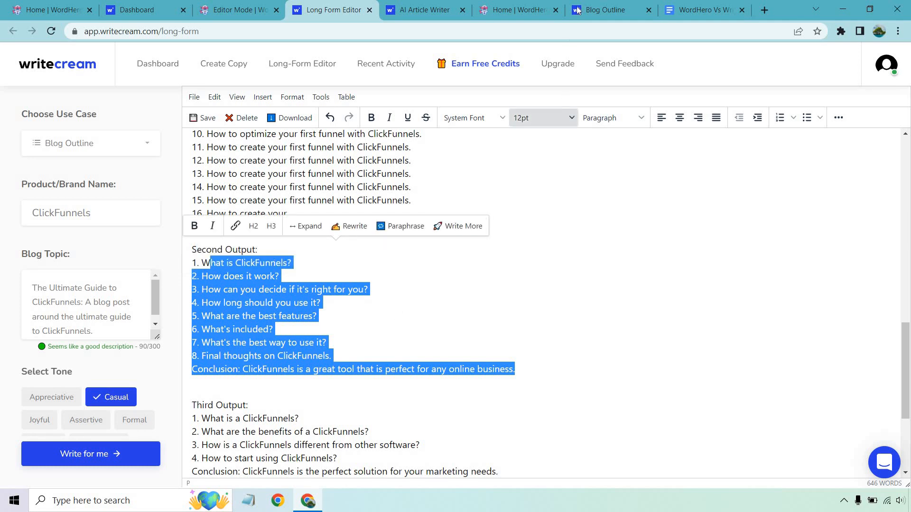
click(700, 10)
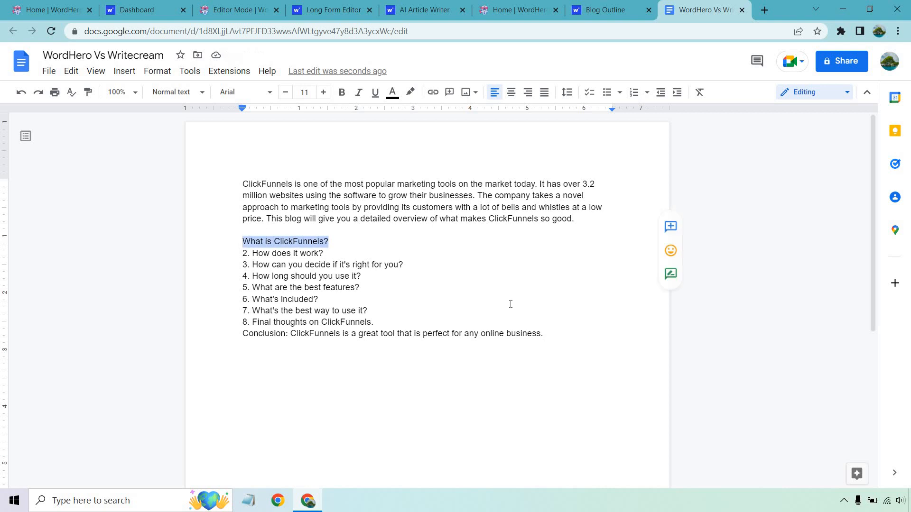
click(331, 10)
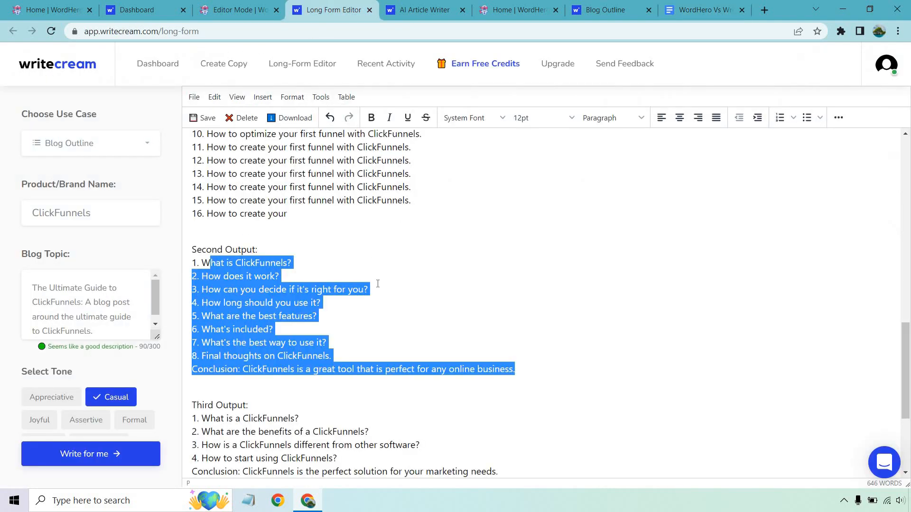
click(90, 143)
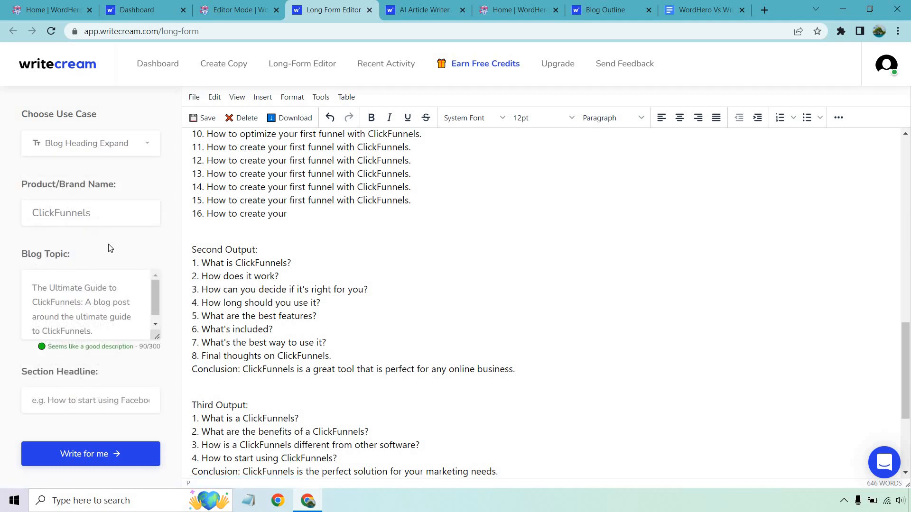
Enter 'What is ClickFunnels?' as the heading and check the pasted outline in the Google Doc.
text(What is ClickFunnels?)
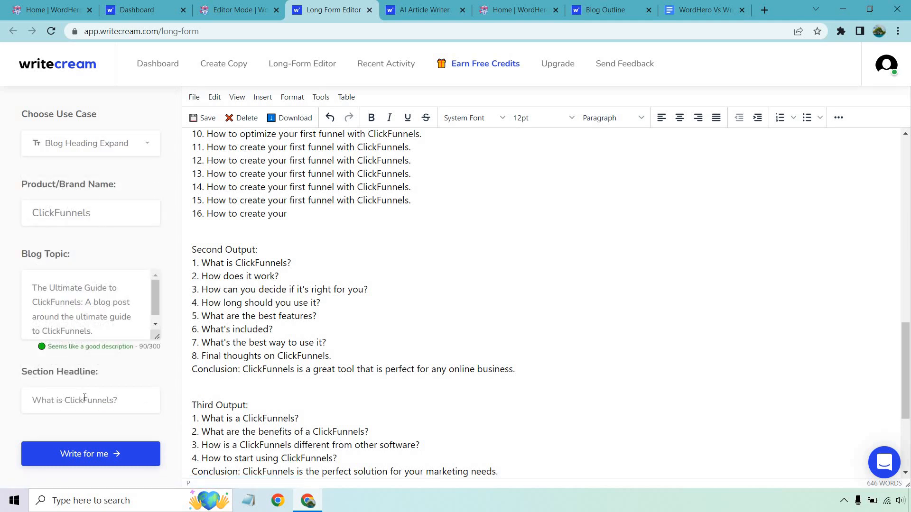
scroll(down, 3)
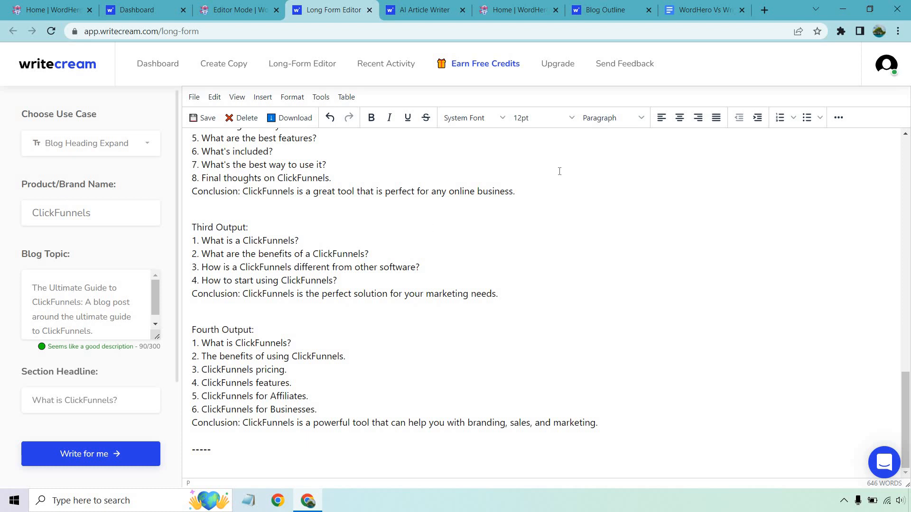
click(701, 10)
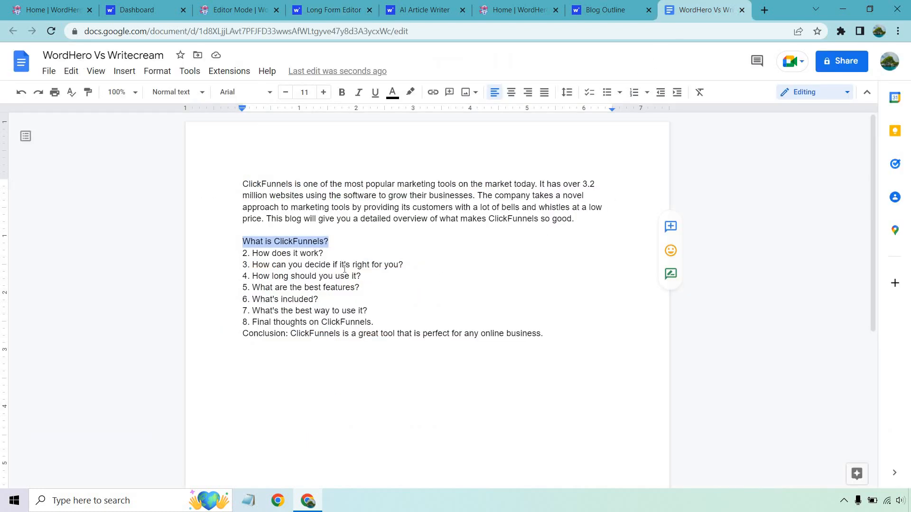
click(331, 10)
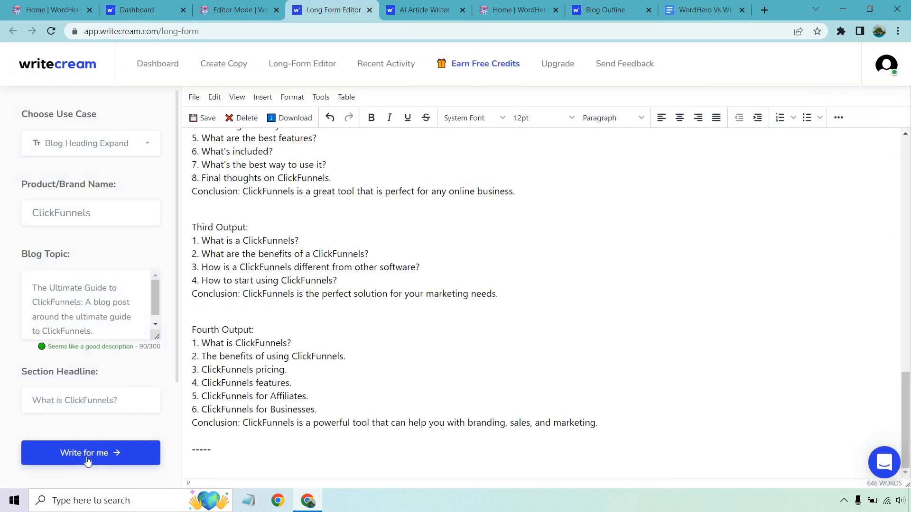
Generate four heading expansions and paste the second into the comparison document.
click(90, 453)
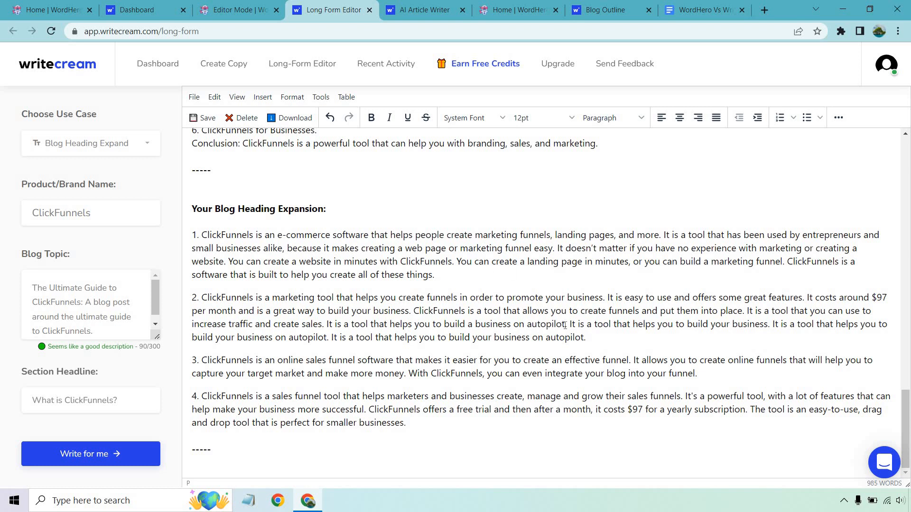
drag(373, 324, 586, 337)
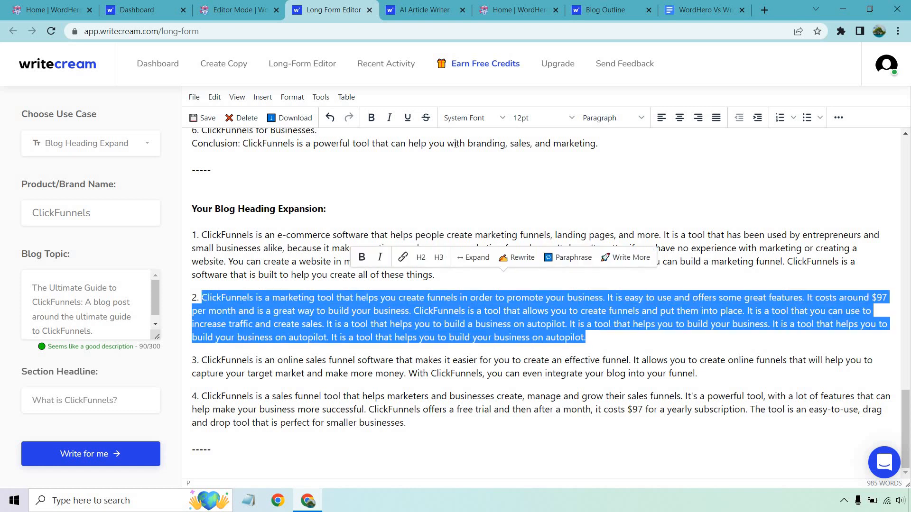
click(700, 10)
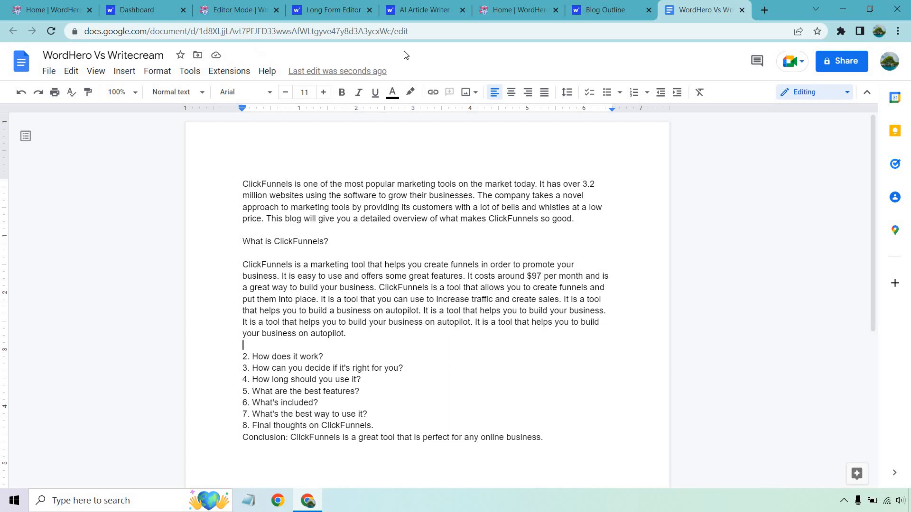
click(425, 10)
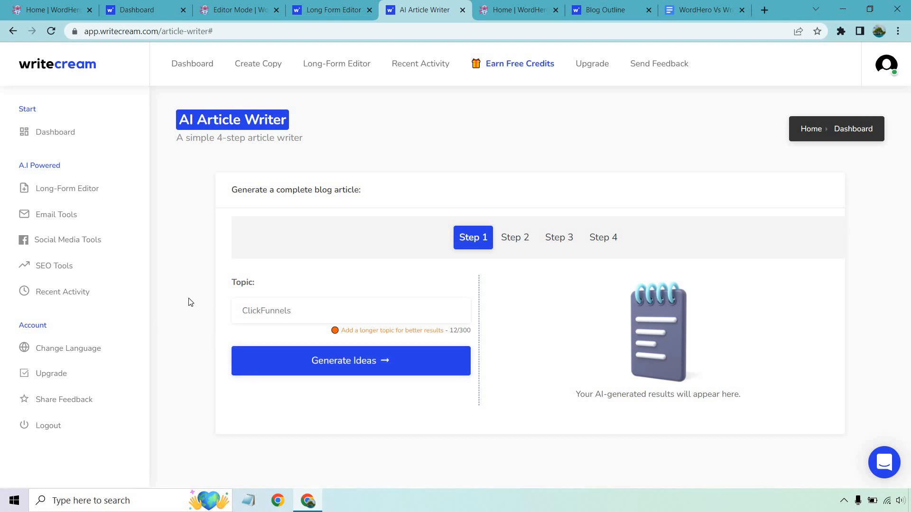
mouse_move(288, 360)
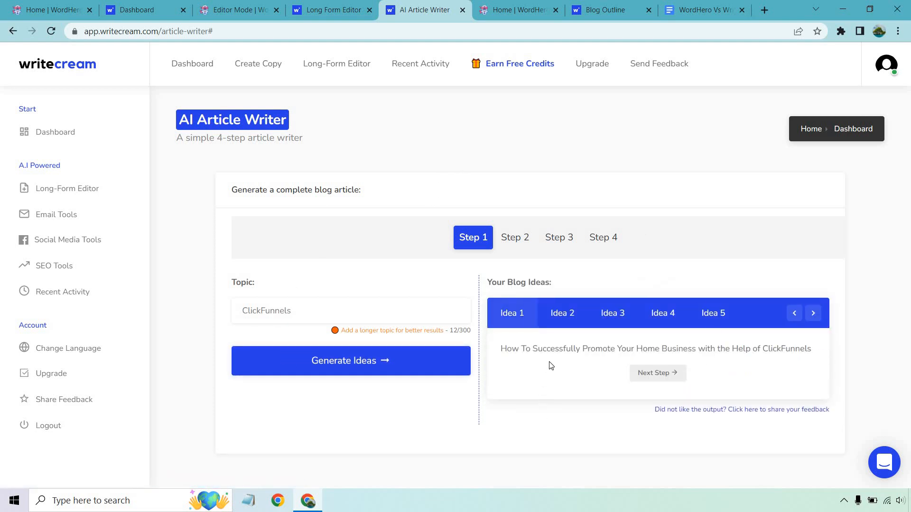
mouse_move(326, 305)
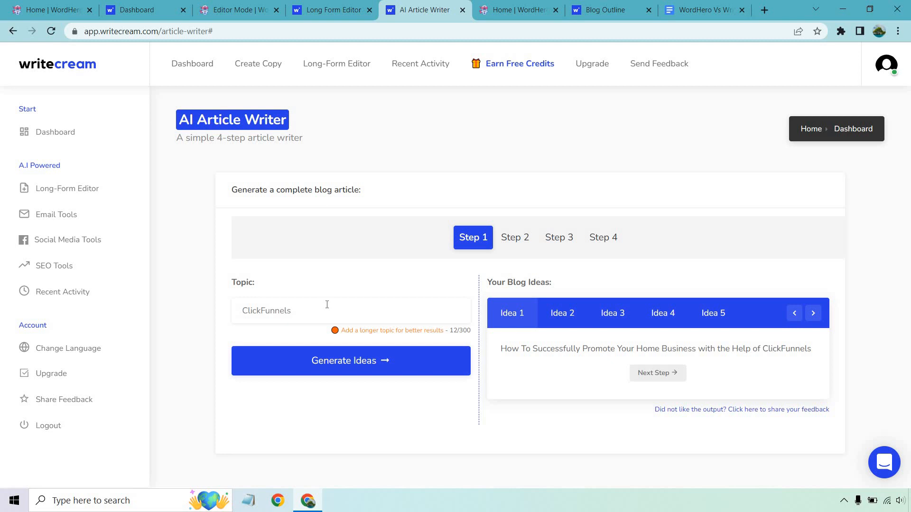
mouse_move(825, 277)
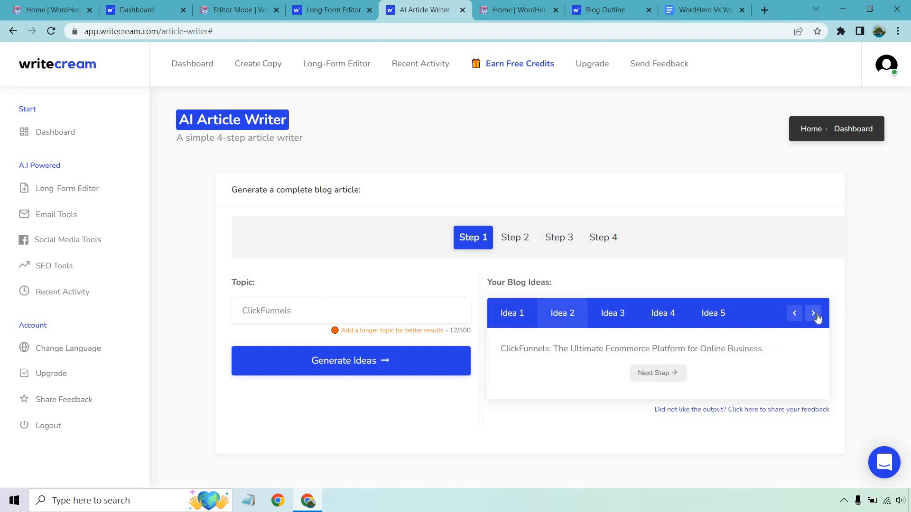
Choose the ClickFunnels Review title idea and the second generated intro.
click(611, 314)
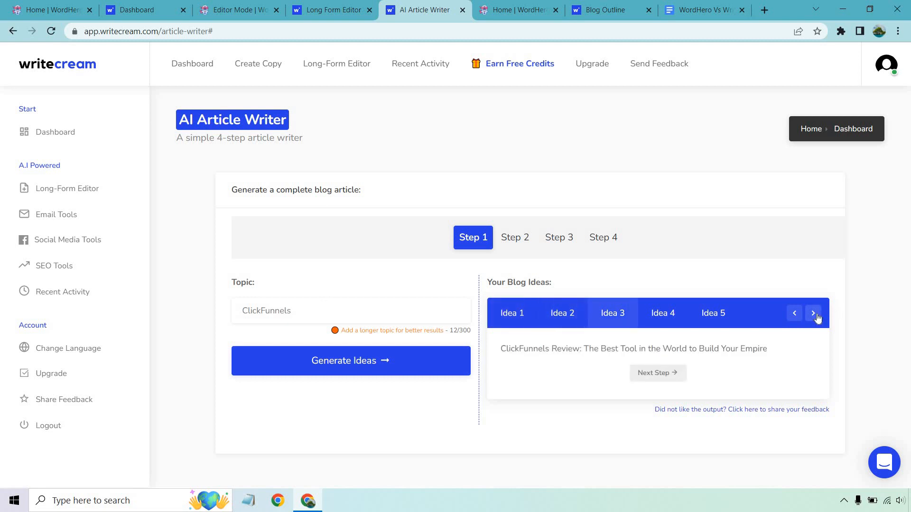
click(657, 373)
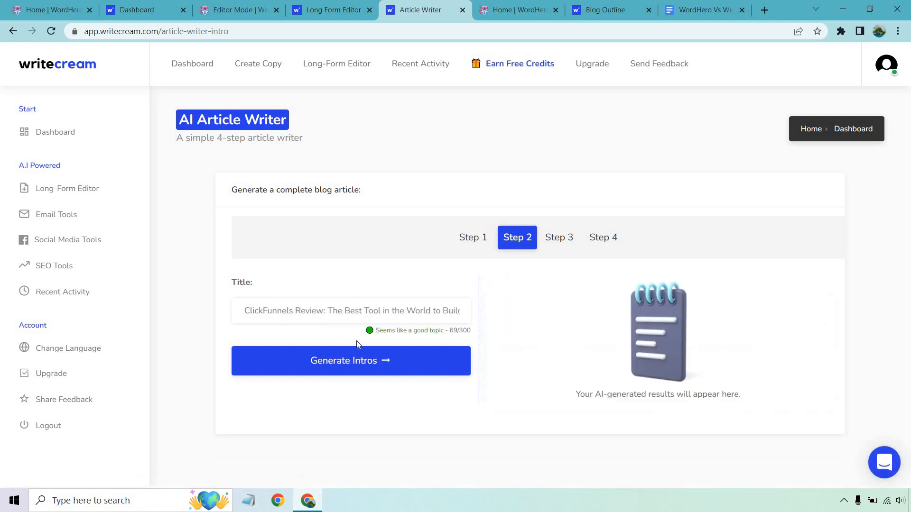
click(350, 360)
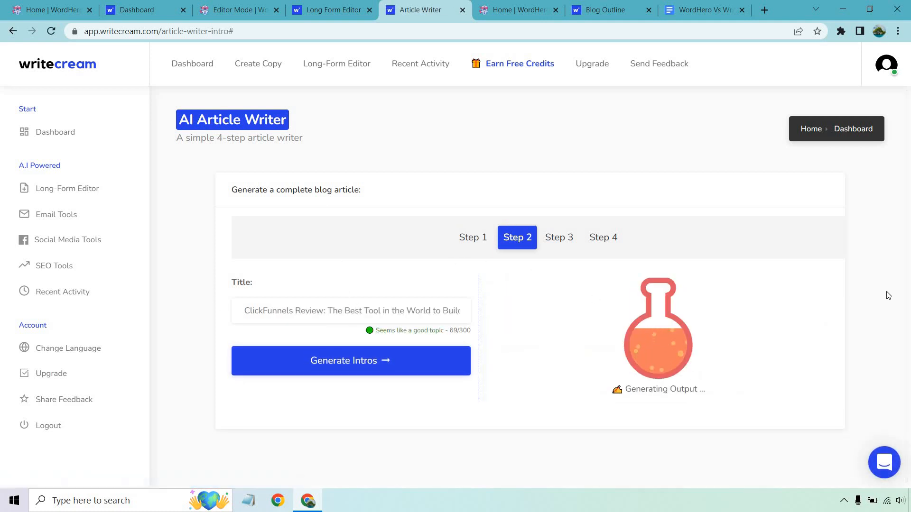
click(351, 360)
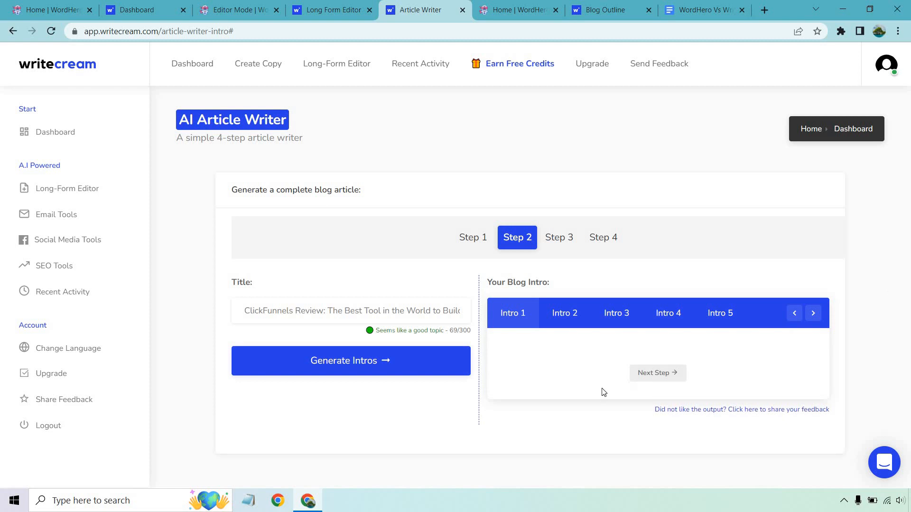
click(812, 313)
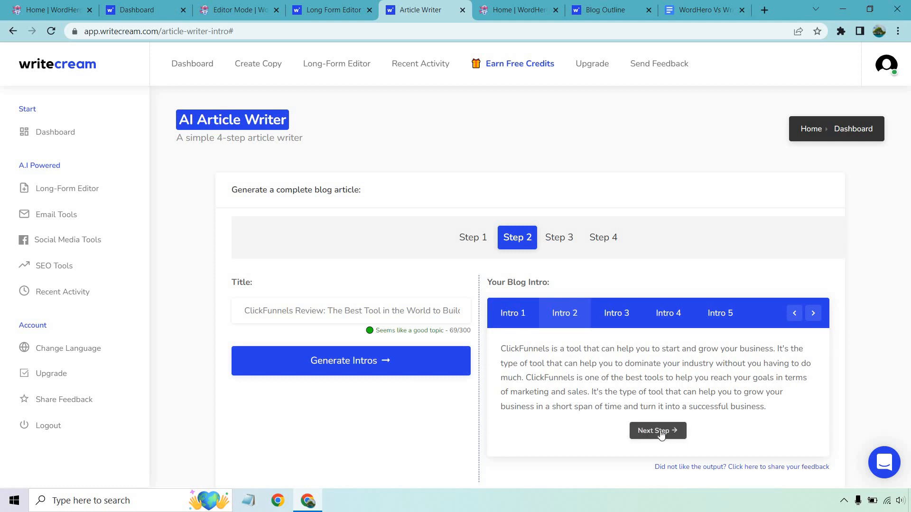
click(657, 430)
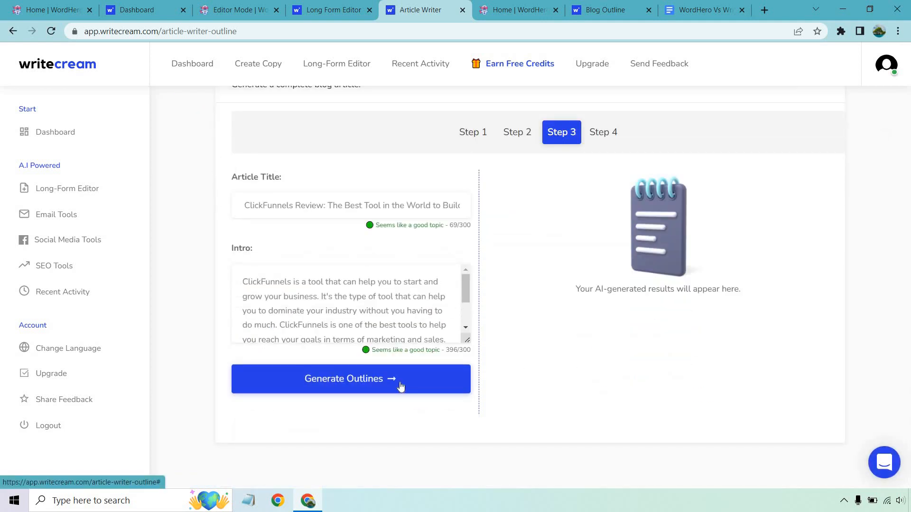
Generate four article outlines and display the second, nine-section outline.
click(351, 378)
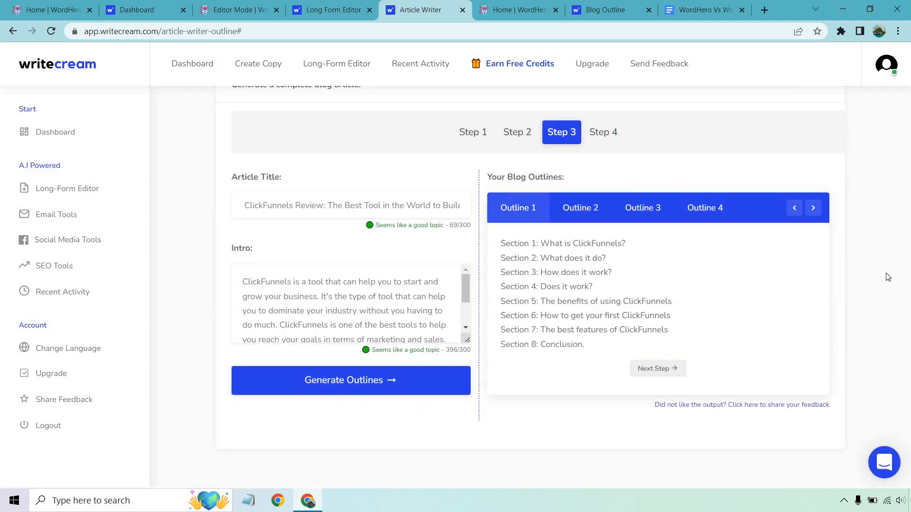
click(331, 10)
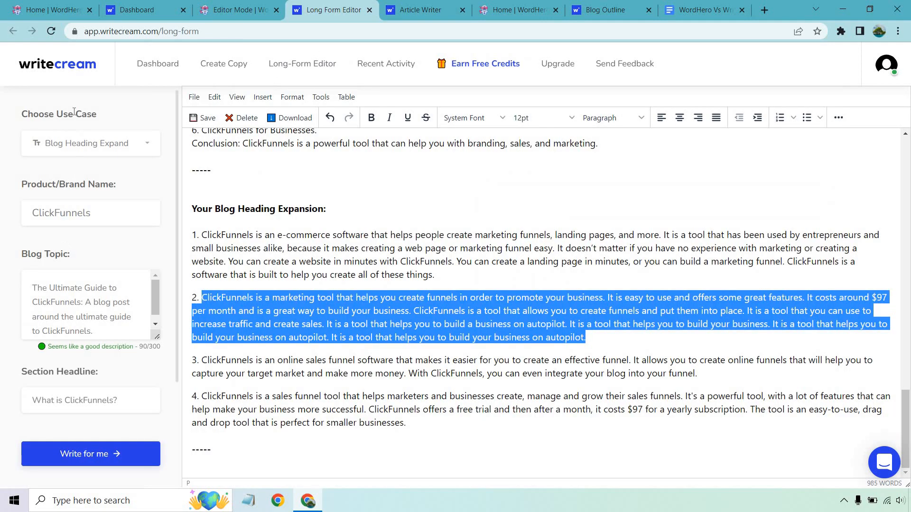
click(424, 10)
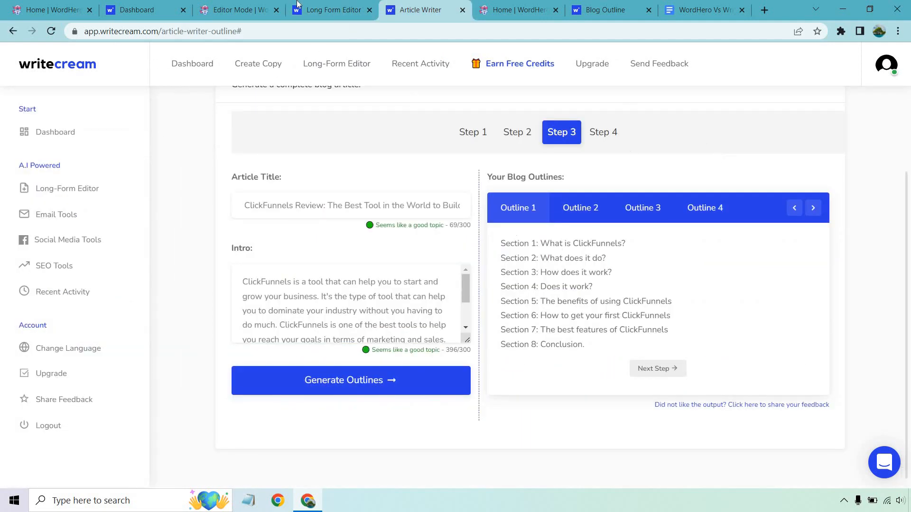
click(330, 10)
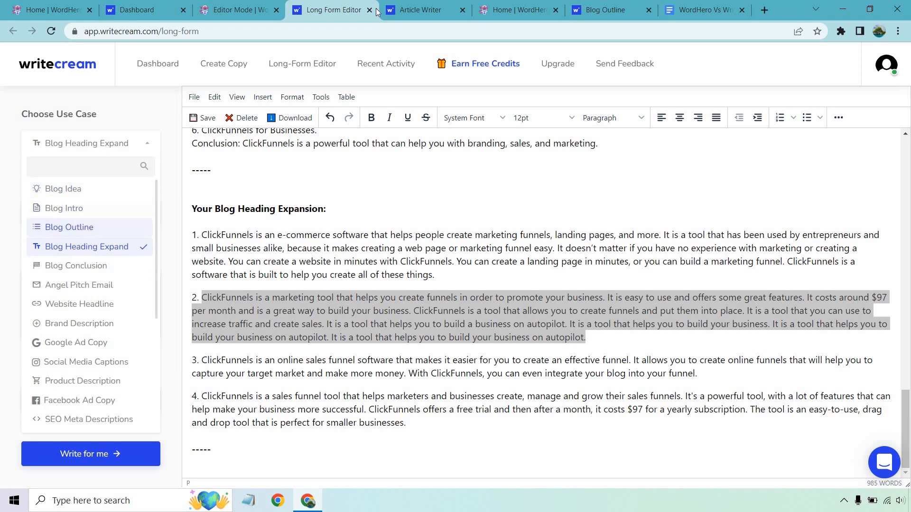
click(424, 10)
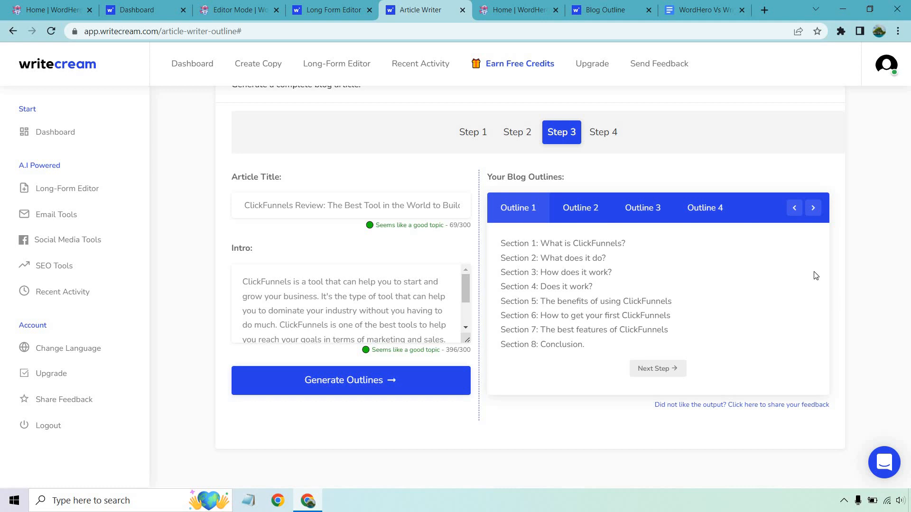
click(812, 208)
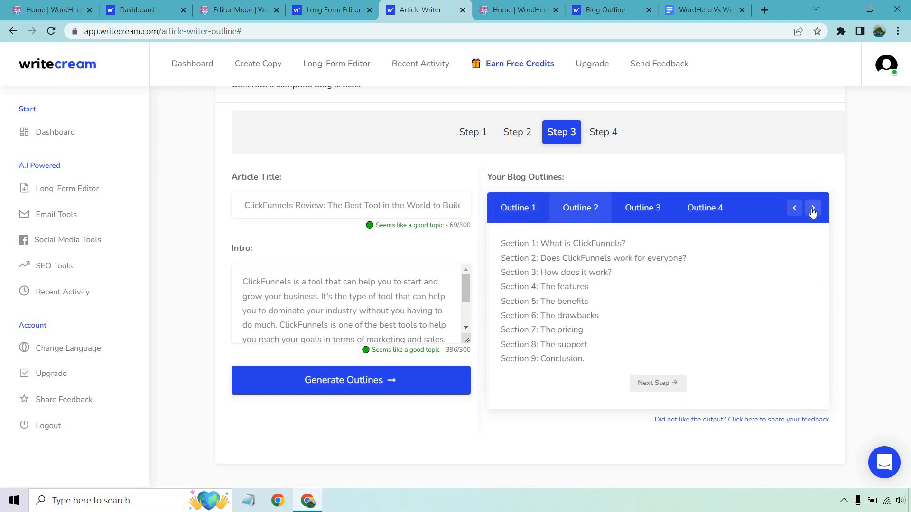
mouse_move(671, 390)
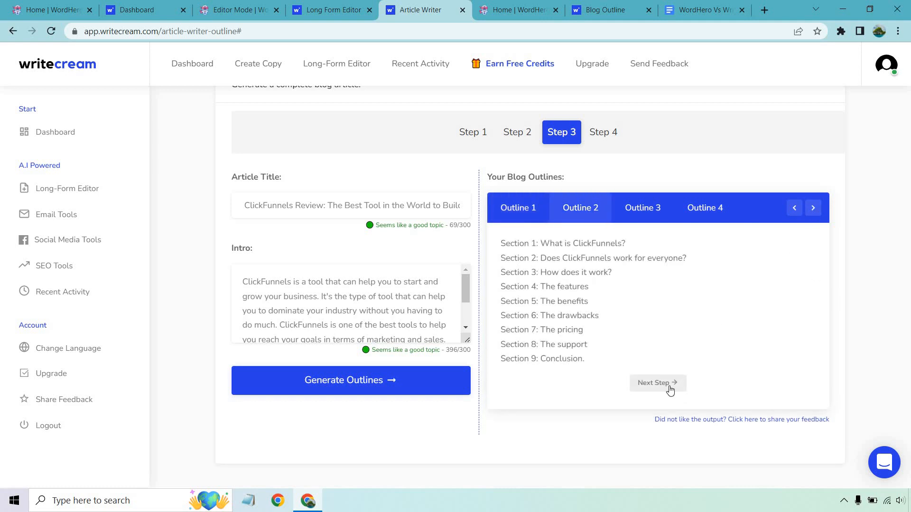
Write the 591-word ClickFunnels Review article at Step 4 and scroll through it.
click(657, 382)
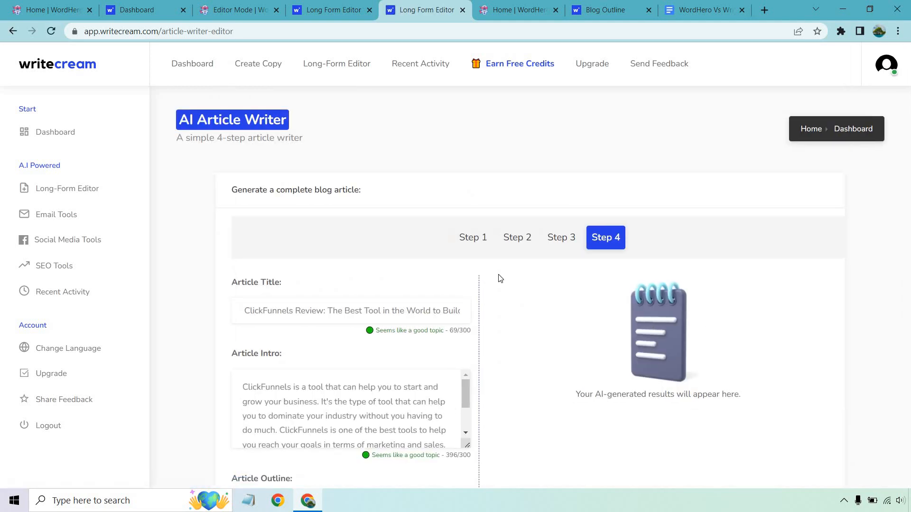
scroll(down, 3)
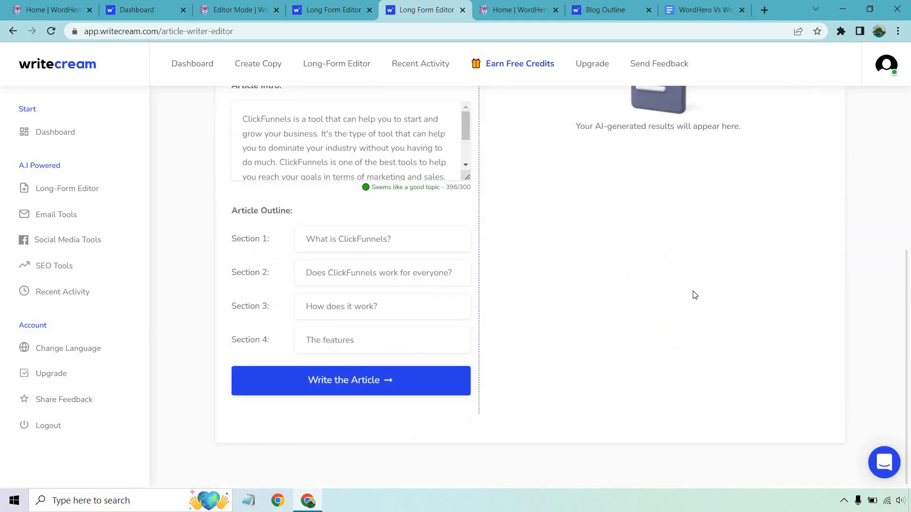
mouse_move(676, 315)
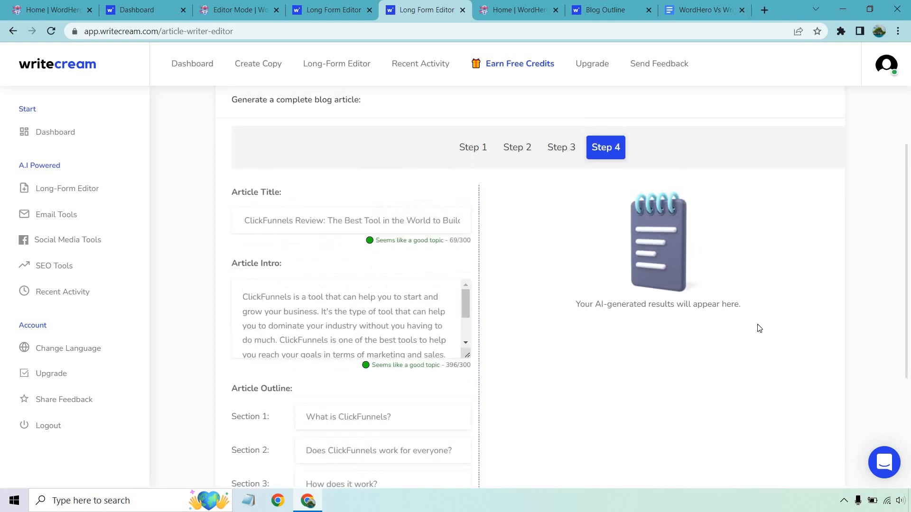
scroll(down, 3)
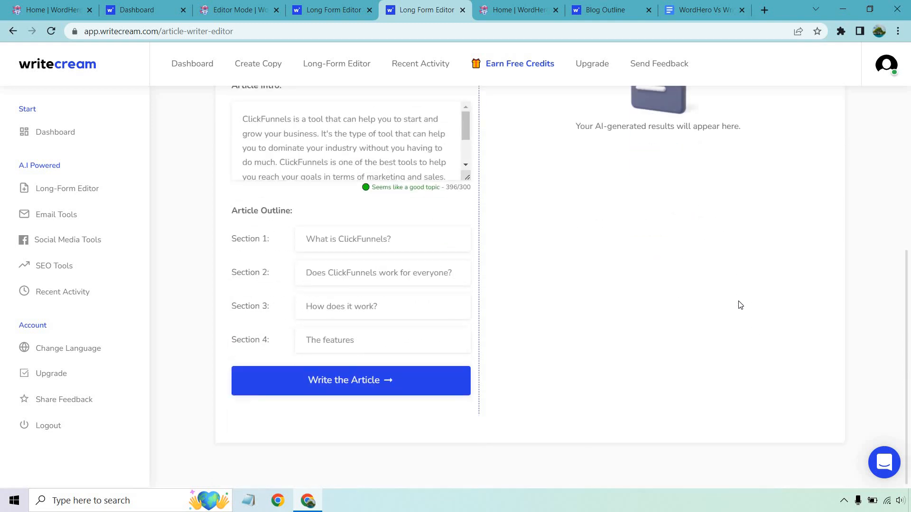
click(350, 380)
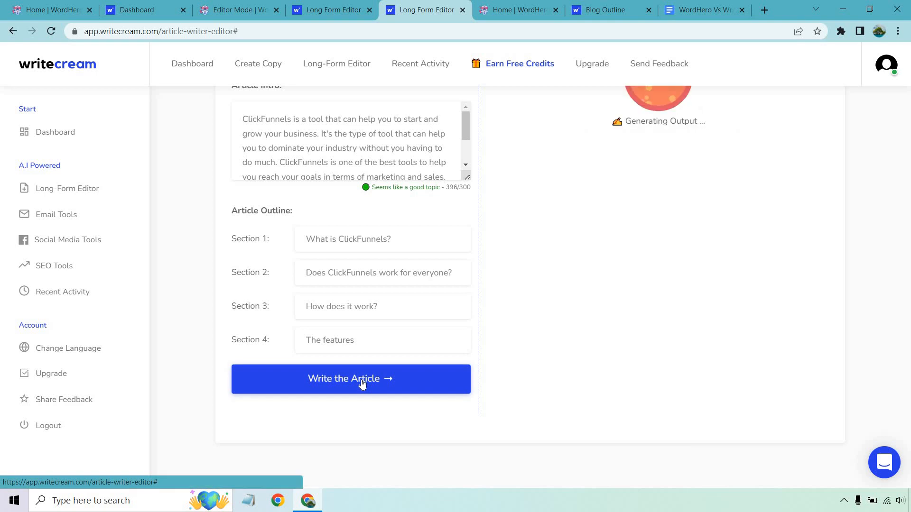
click(350, 379)
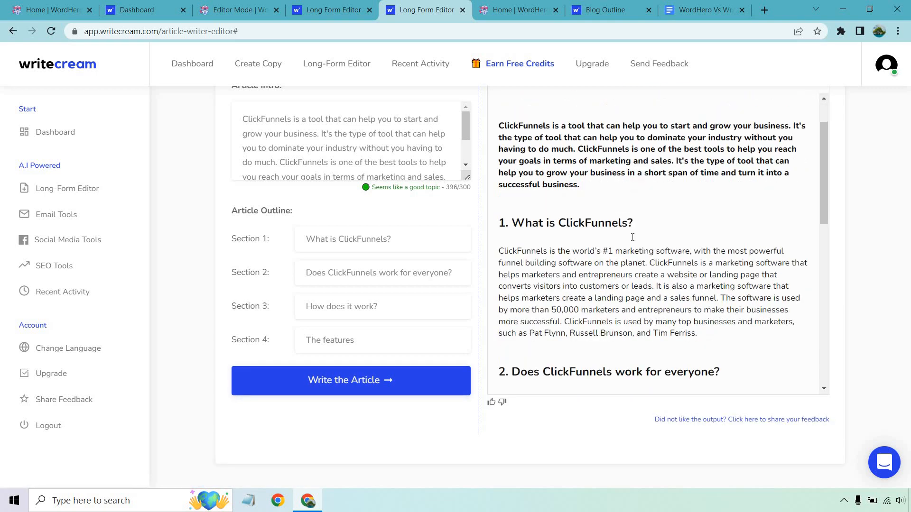
scroll(down, 3)
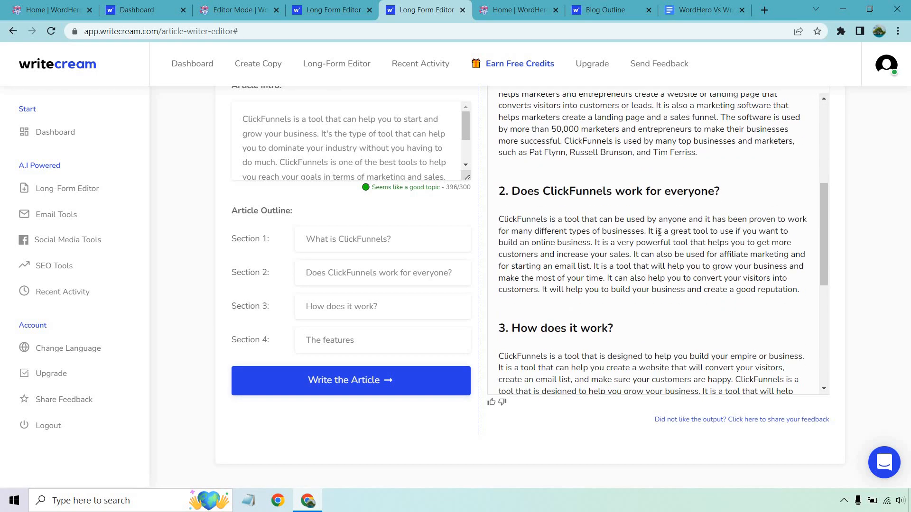
scroll(down, 3)
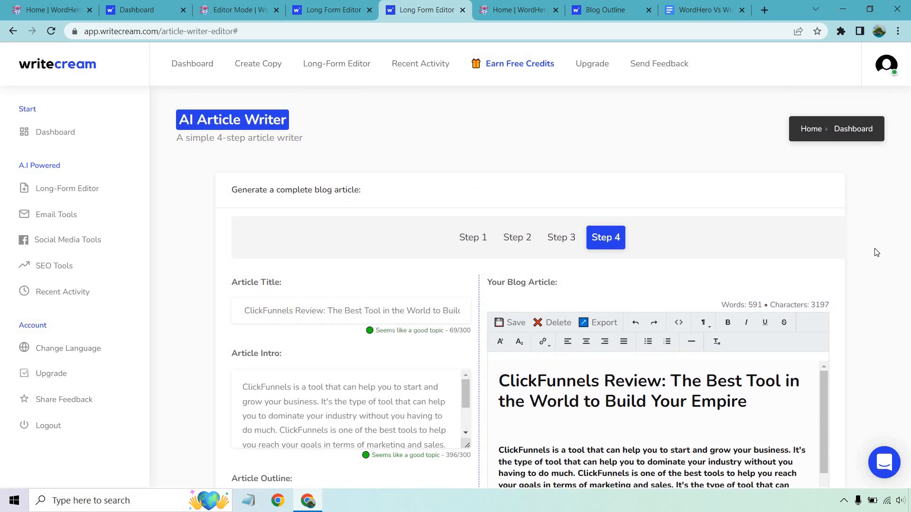
click(516, 10)
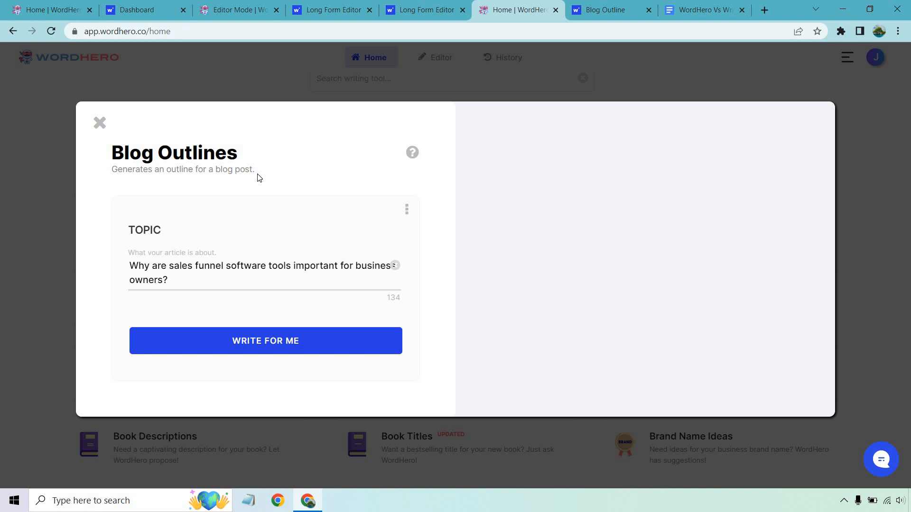
mouse_move(308, 199)
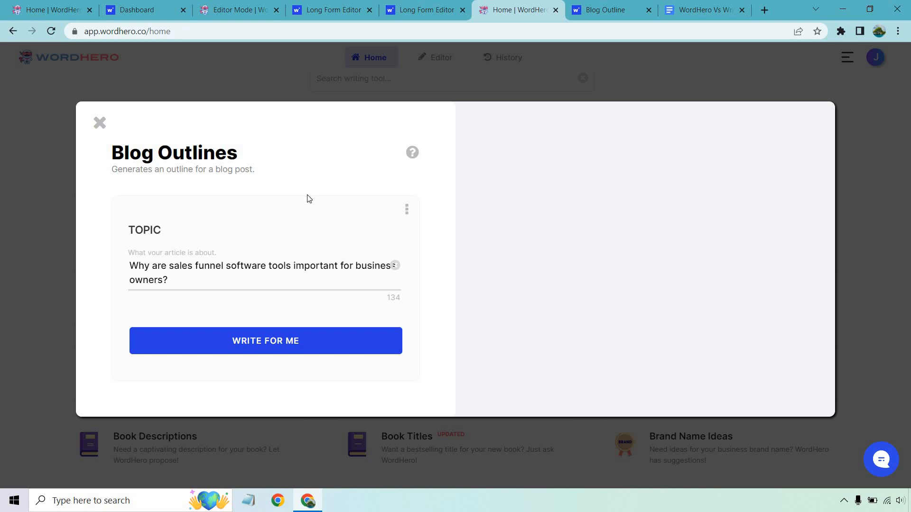
mouse_move(242, 174)
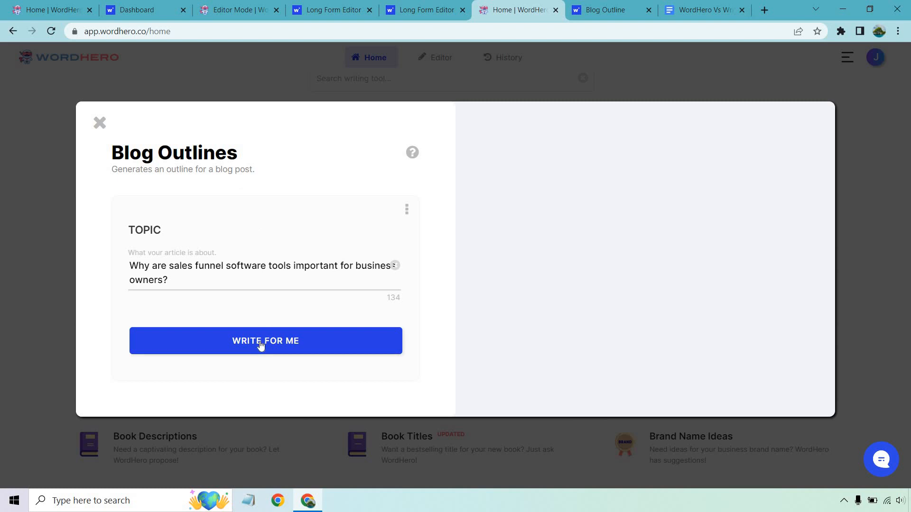
Generate, then regenerate, WordHero outlines on sales funnel software, yielding two seven-section outlines.
click(265, 341)
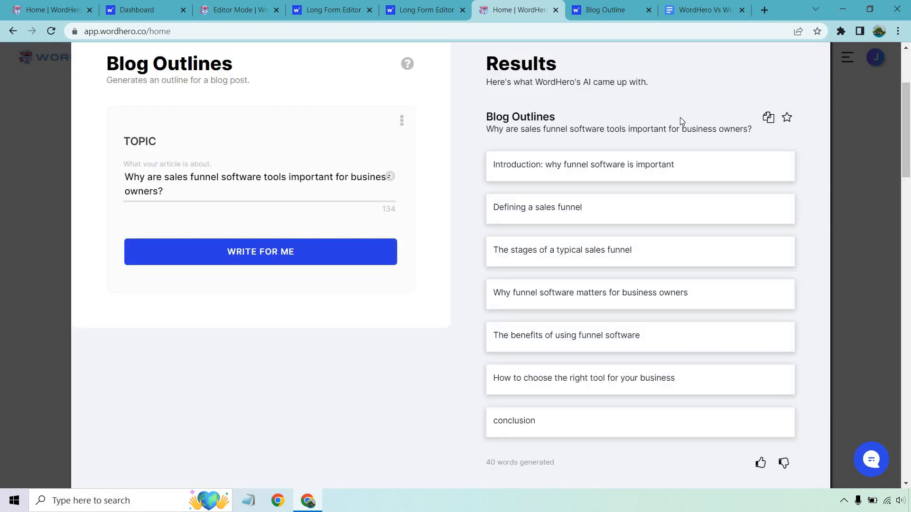
mouse_move(640, 205)
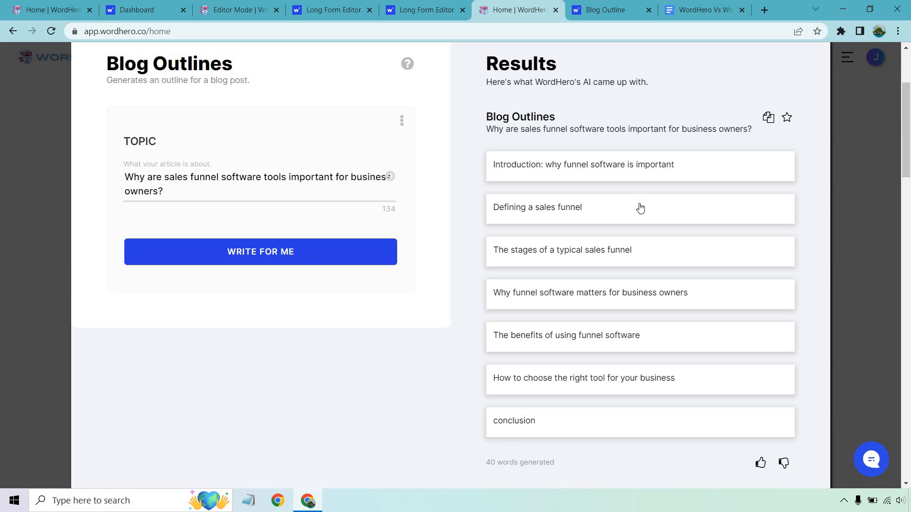
mouse_move(686, 303)
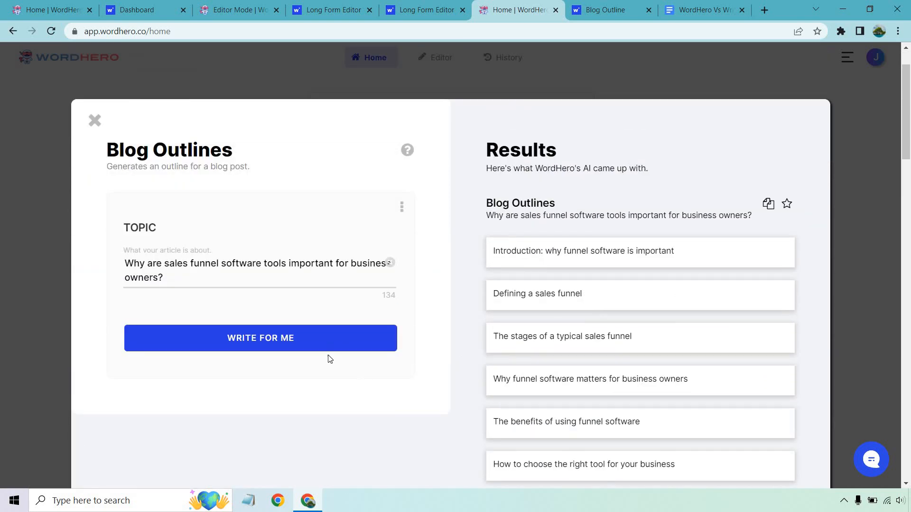
click(260, 339)
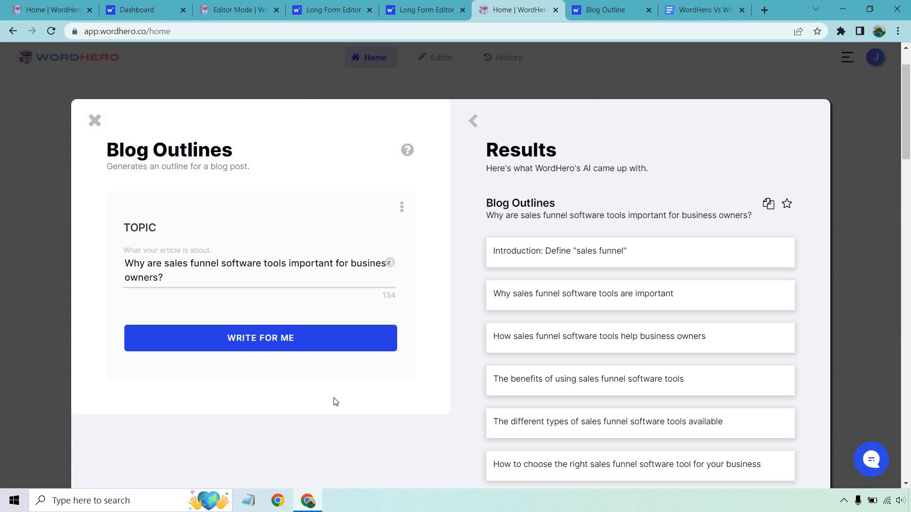
mouse_move(611, 215)
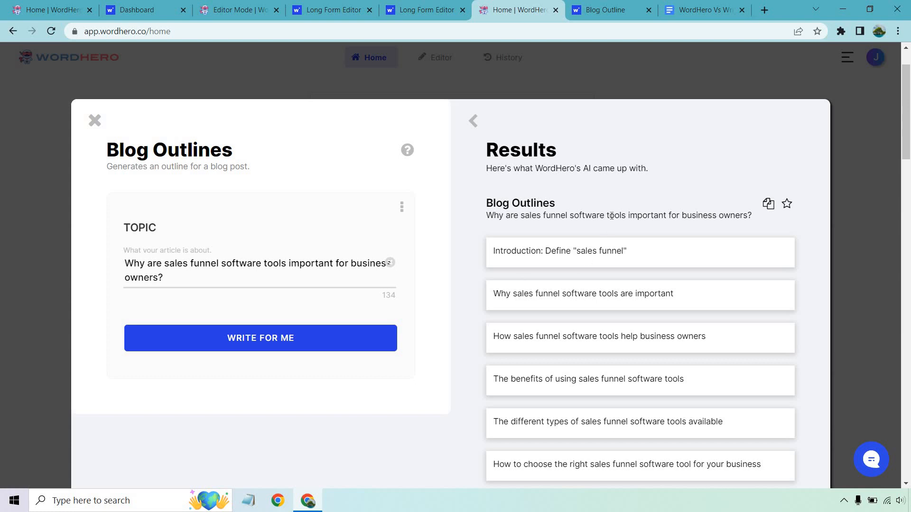
scroll(down, 3)
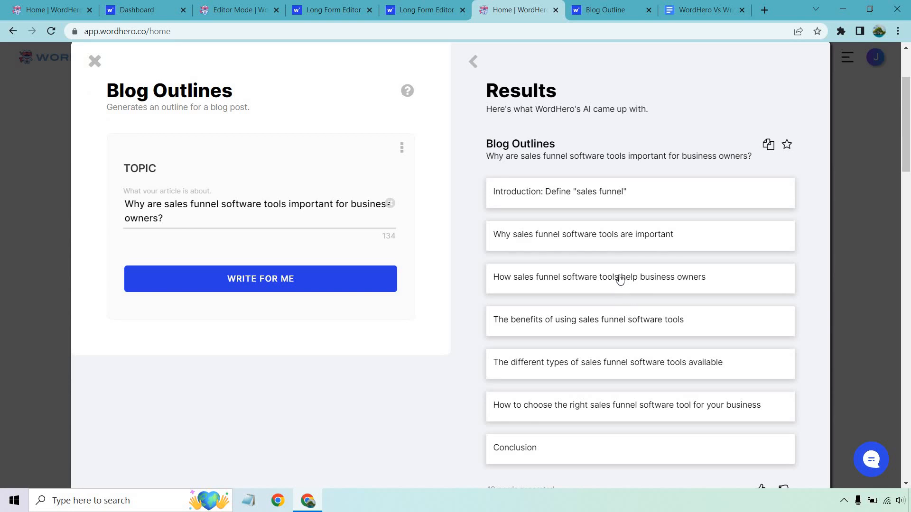
mouse_move(619, 273)
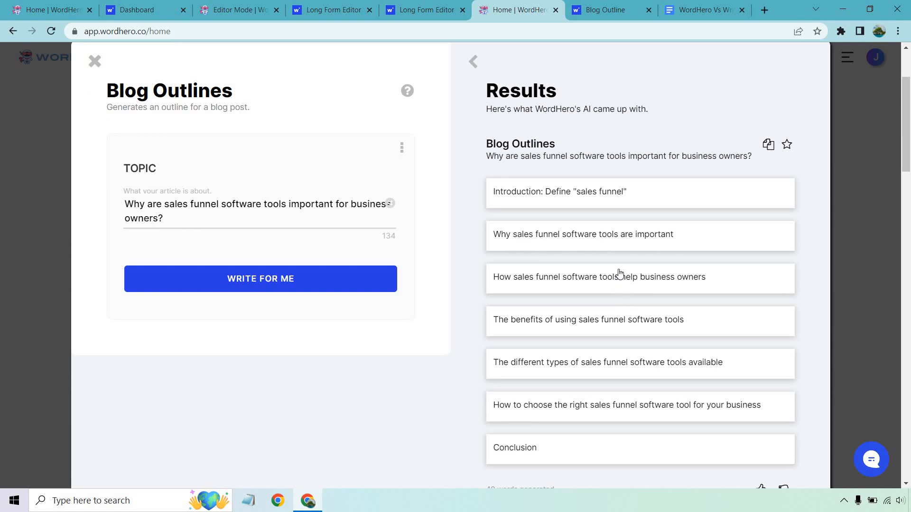
click(606, 10)
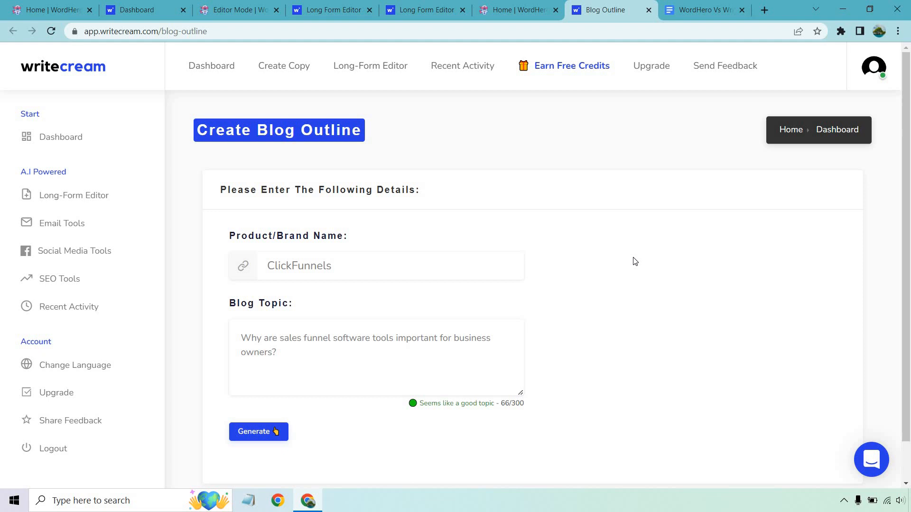
mouse_move(320, 239)
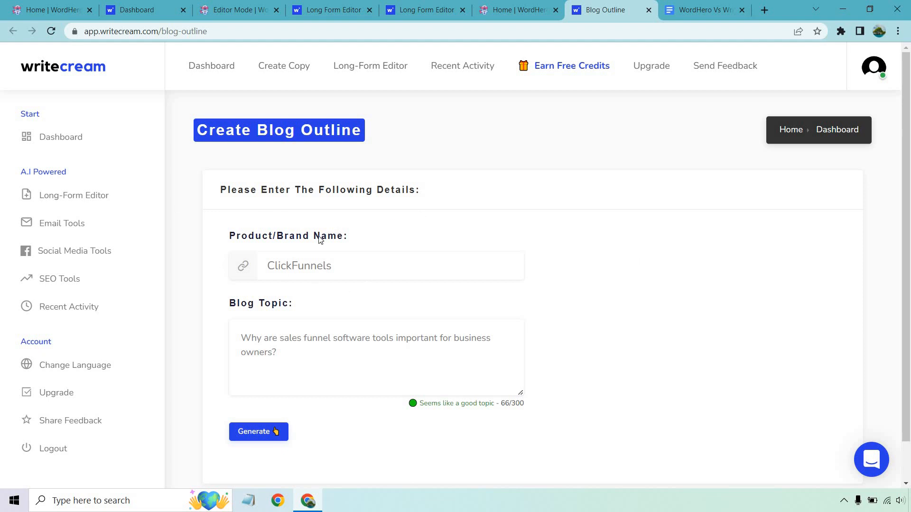
mouse_move(328, 4)
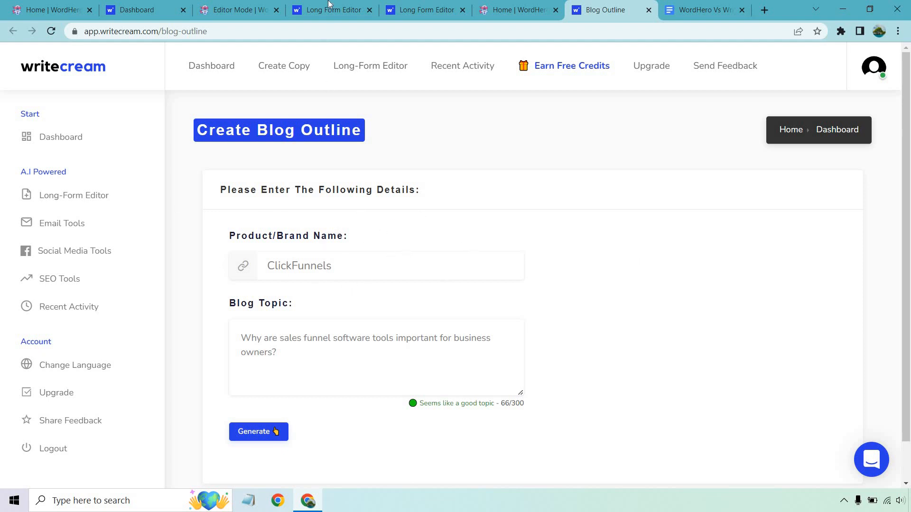
click(328, 10)
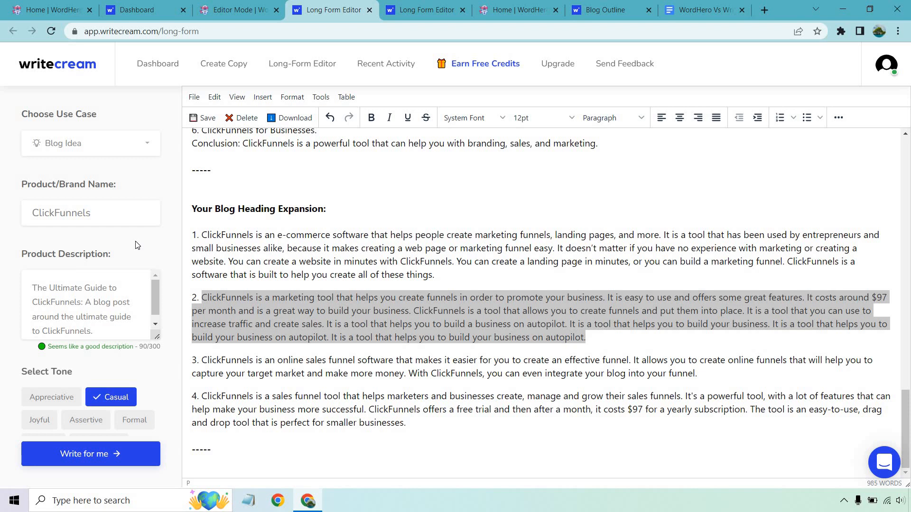
click(604, 10)
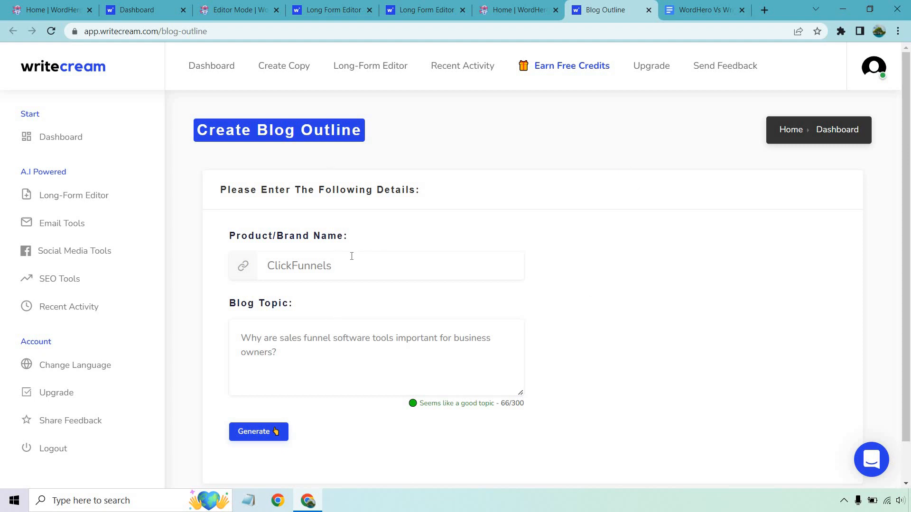
mouse_move(301, 326)
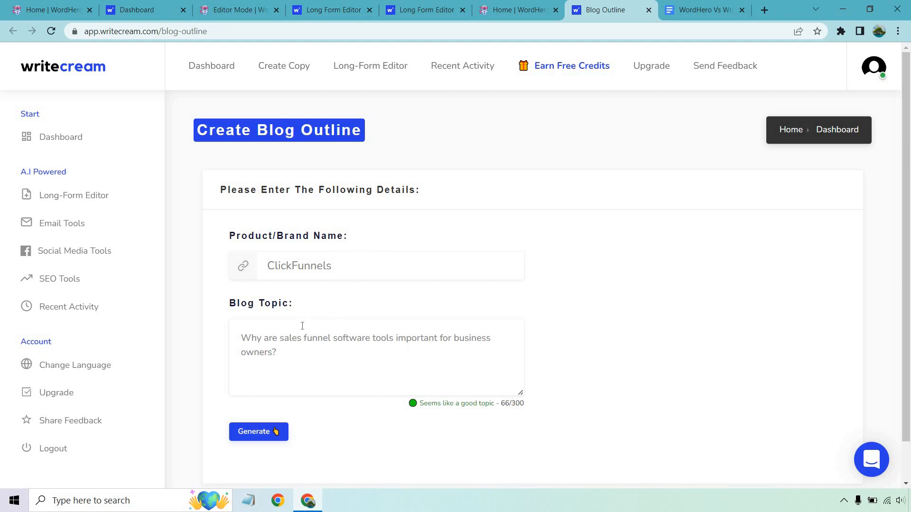
mouse_move(248, 408)
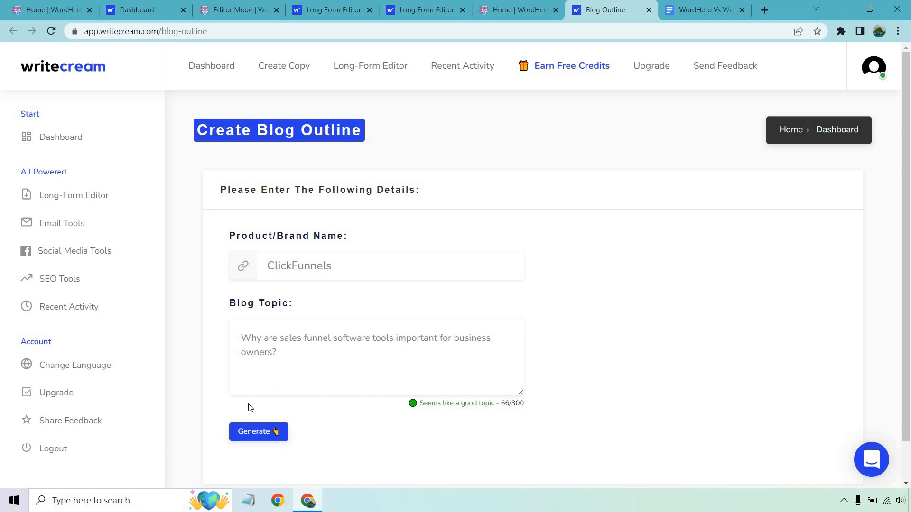
Generate outlines for the sales funnel topic and select its wording for replacement.
click(258, 432)
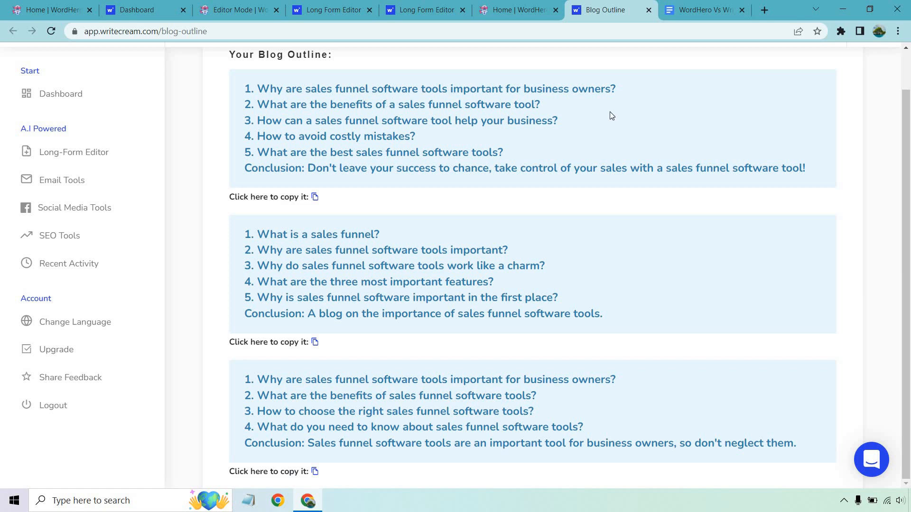
mouse_move(495, 252)
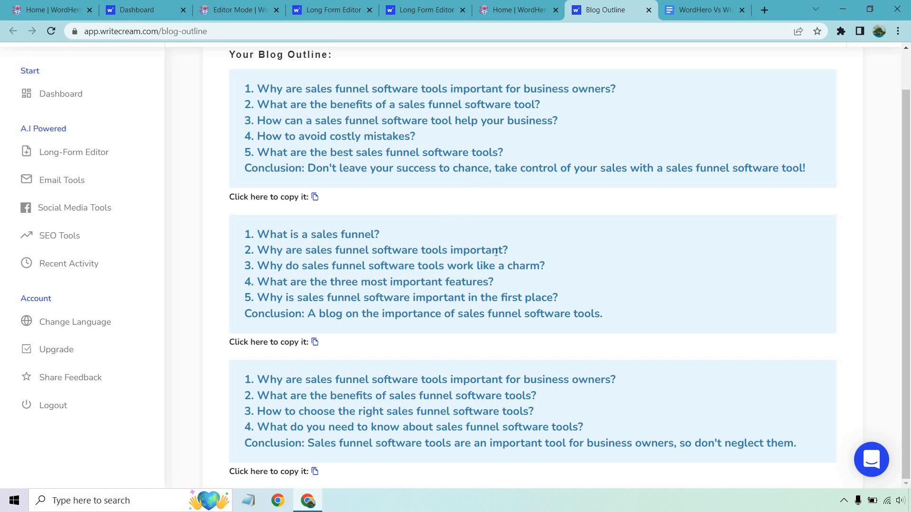
scroll(down, 3)
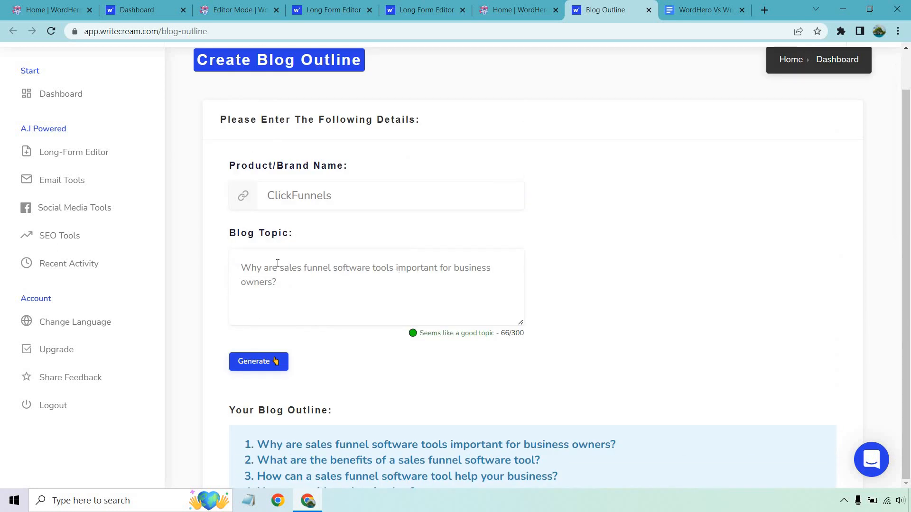
drag(264, 268, 331, 268)
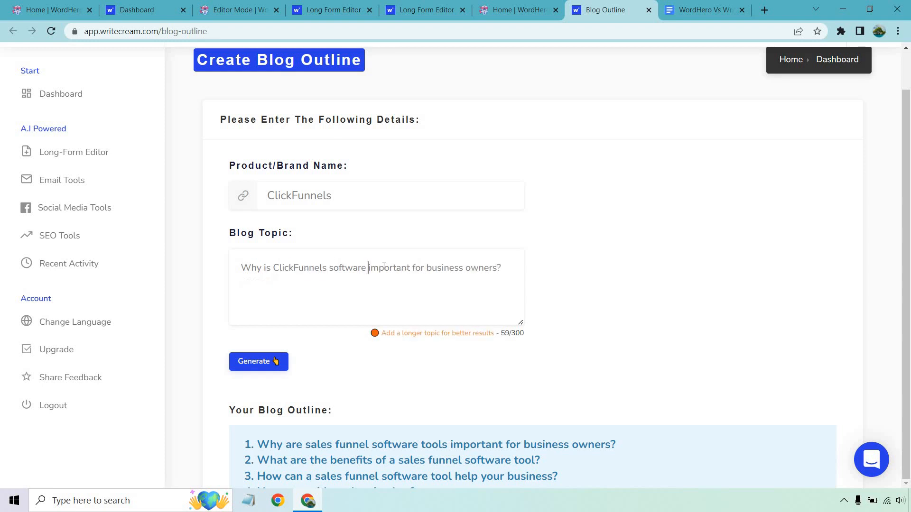
Generate three new outlines from the topic reworded to mention ClickFunnels.
click(258, 360)
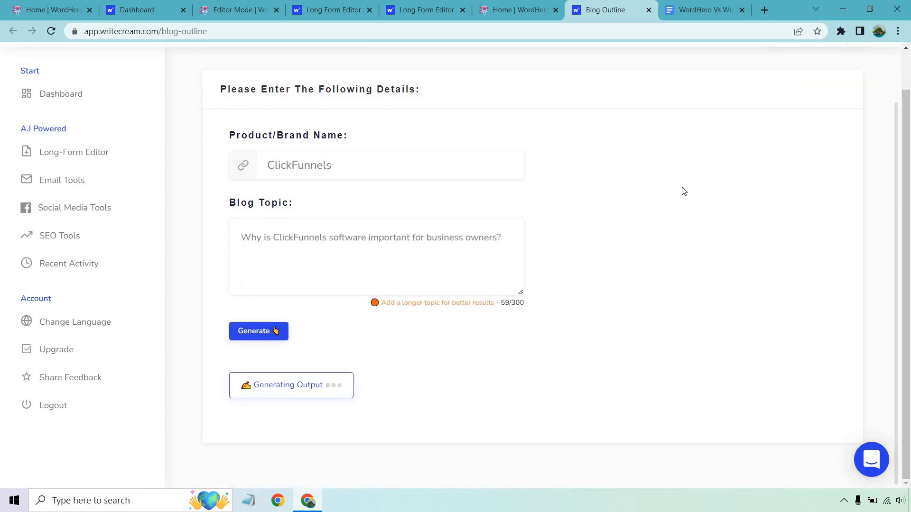
click(258, 331)
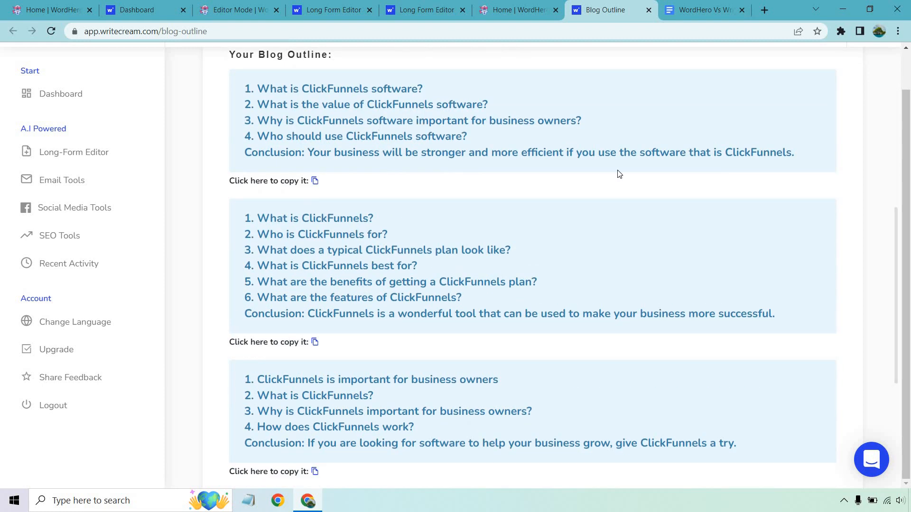
mouse_move(651, 214)
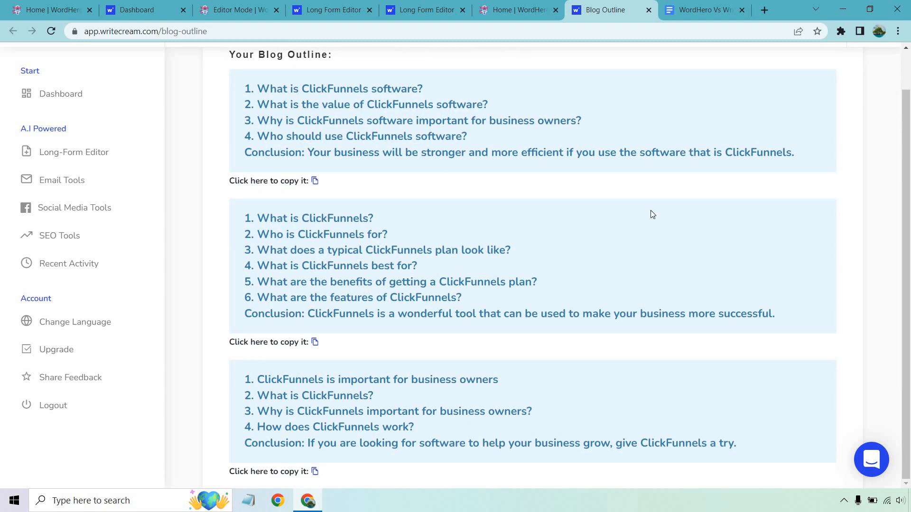
scroll(up, 3)
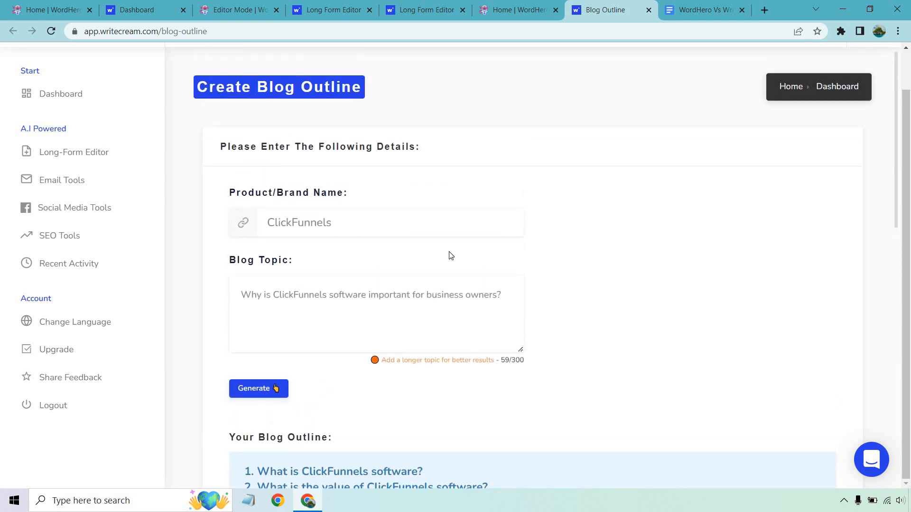
mouse_move(601, 230)
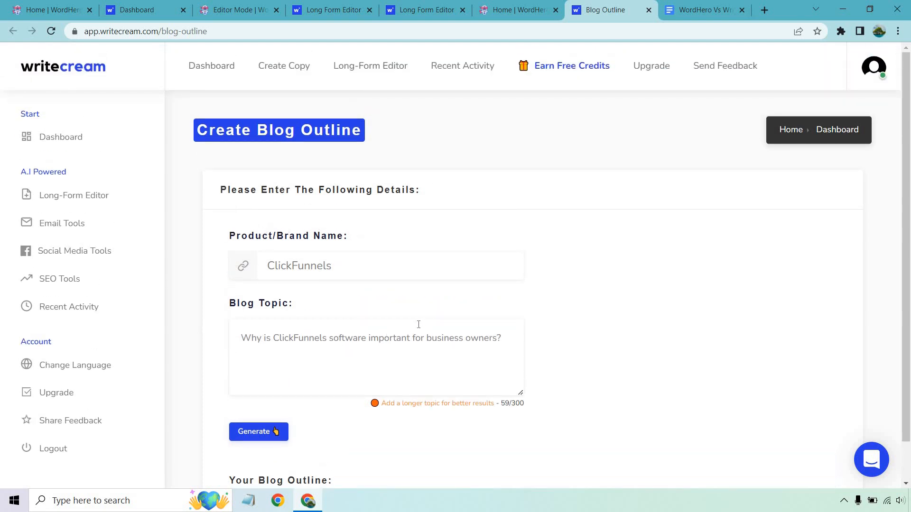
click(516, 10)
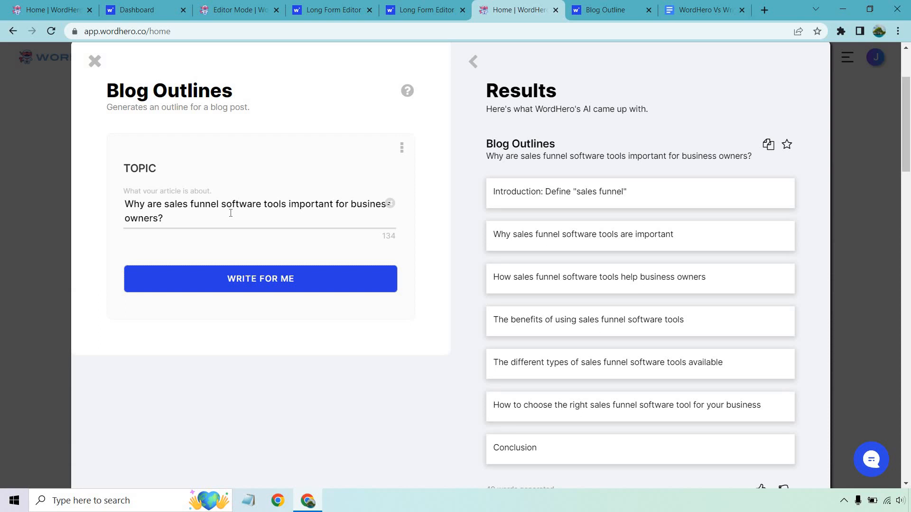
Switch to the WordHero home page listing the writing tools.
click(94, 61)
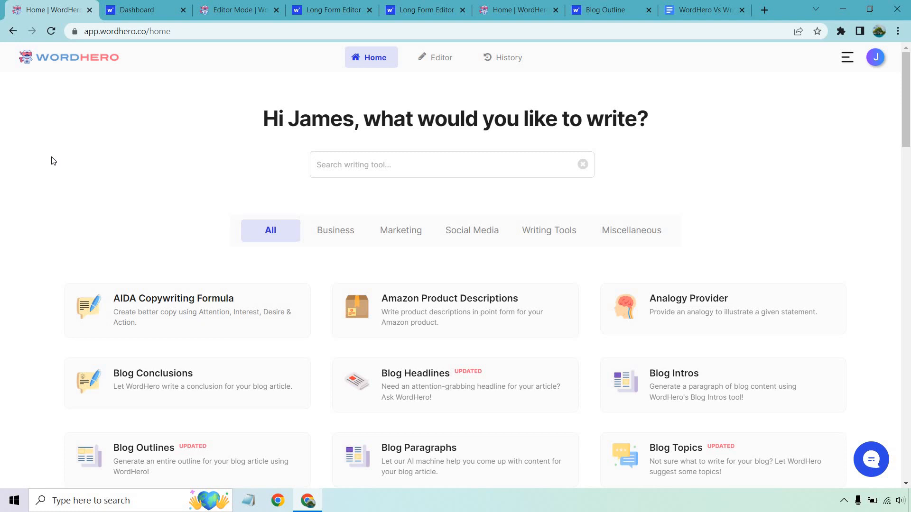
mouse_move(83, 77)
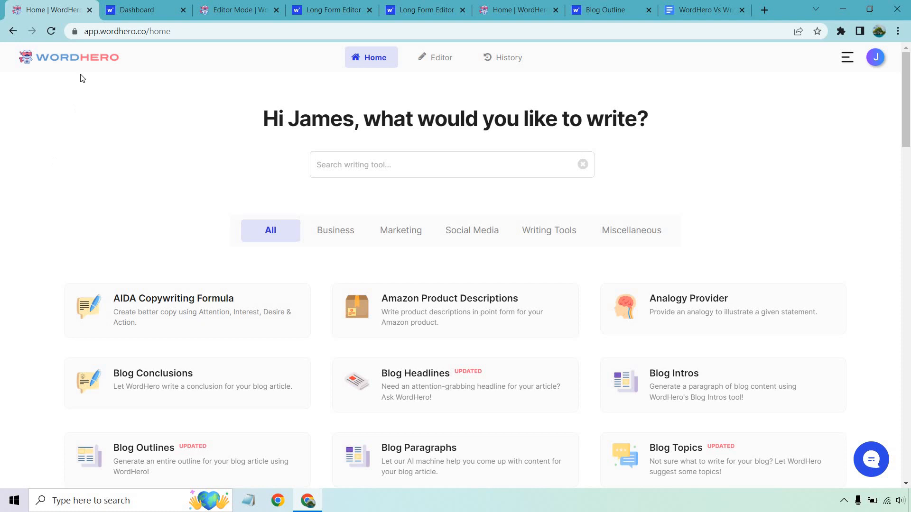
Glance at WordHero's home page, then settle on Writecream's dashboard showing 92 credits.
click(139, 10)
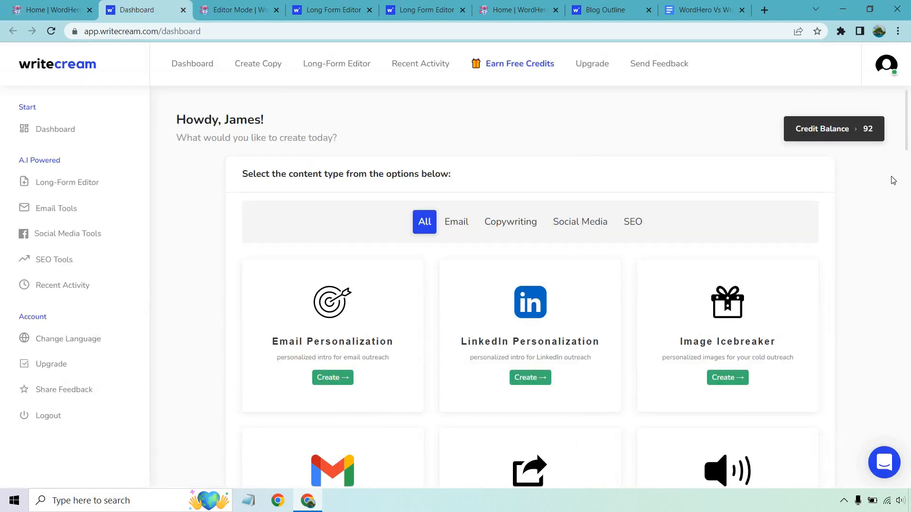
mouse_move(740, 131)
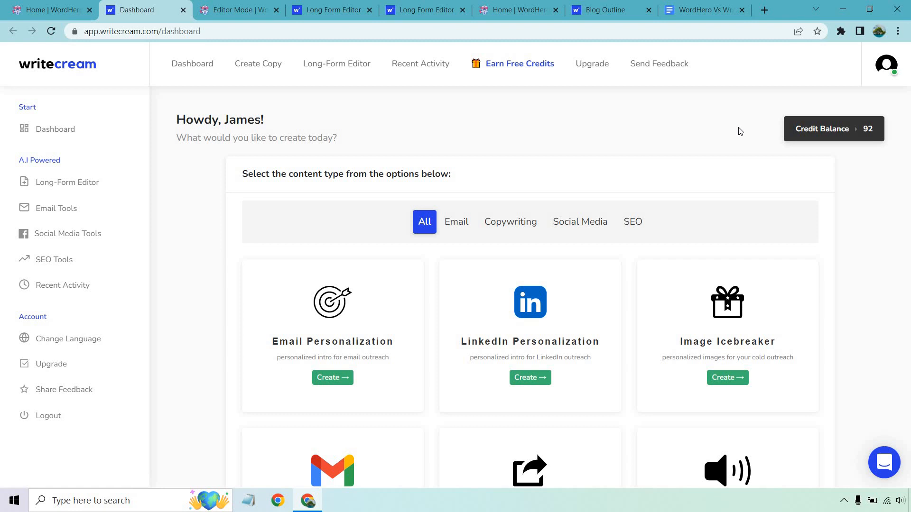
click(49, 10)
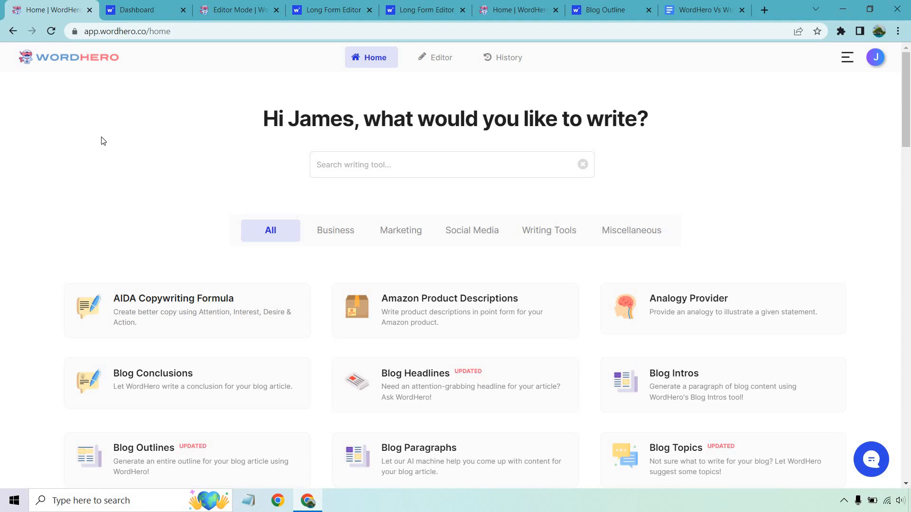
mouse_move(137, 10)
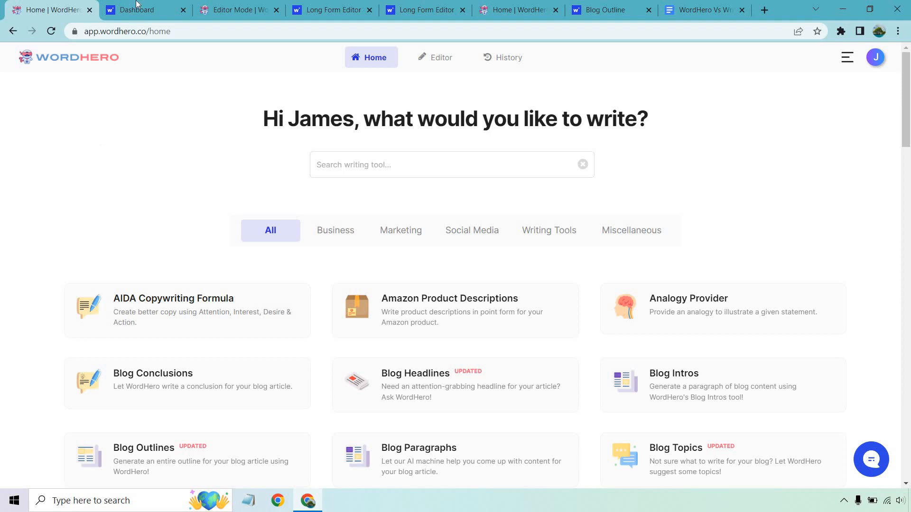
click(138, 10)
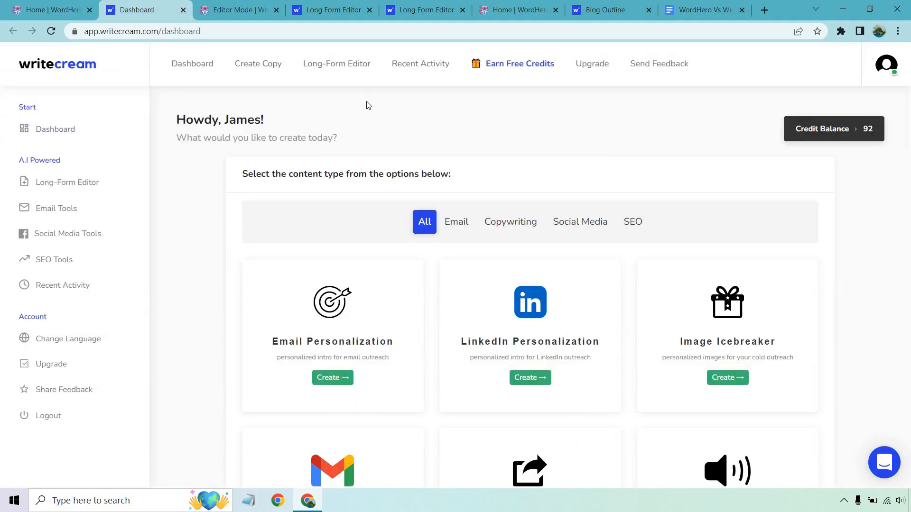